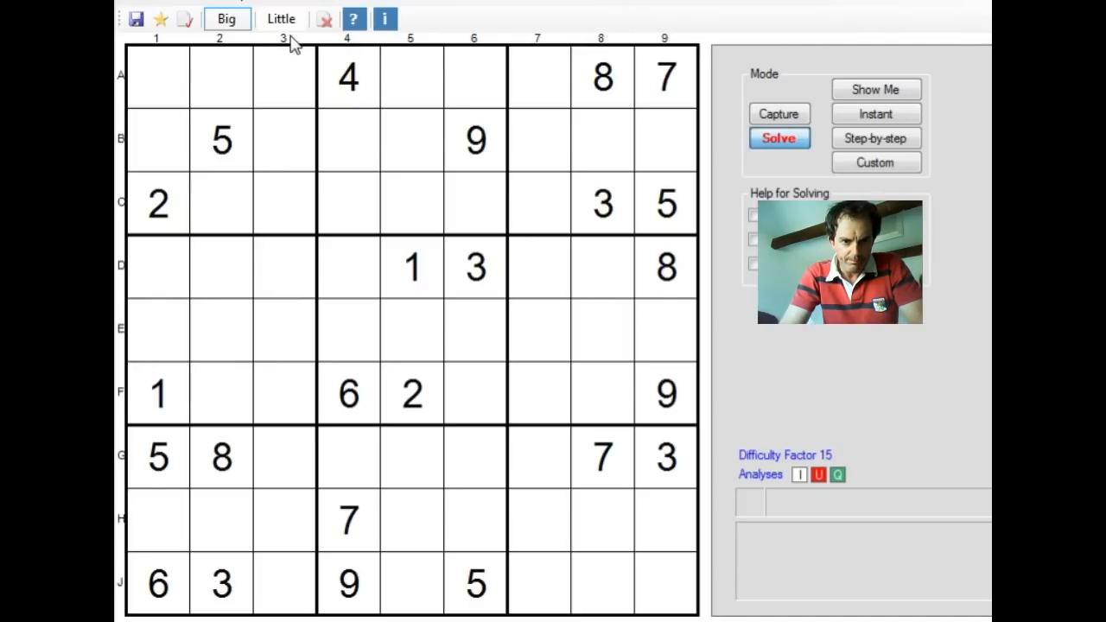
# Step: Return to Big mode and enter a solved 7 in cell J3
pyautogui.click(279, 19)
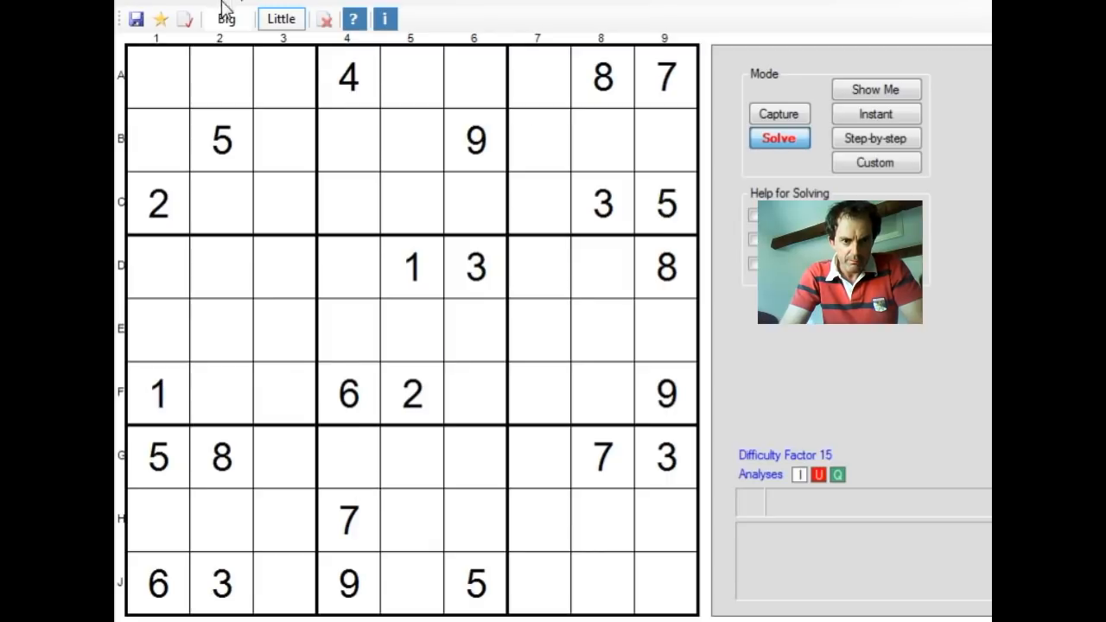
pyautogui.click(226, 19)
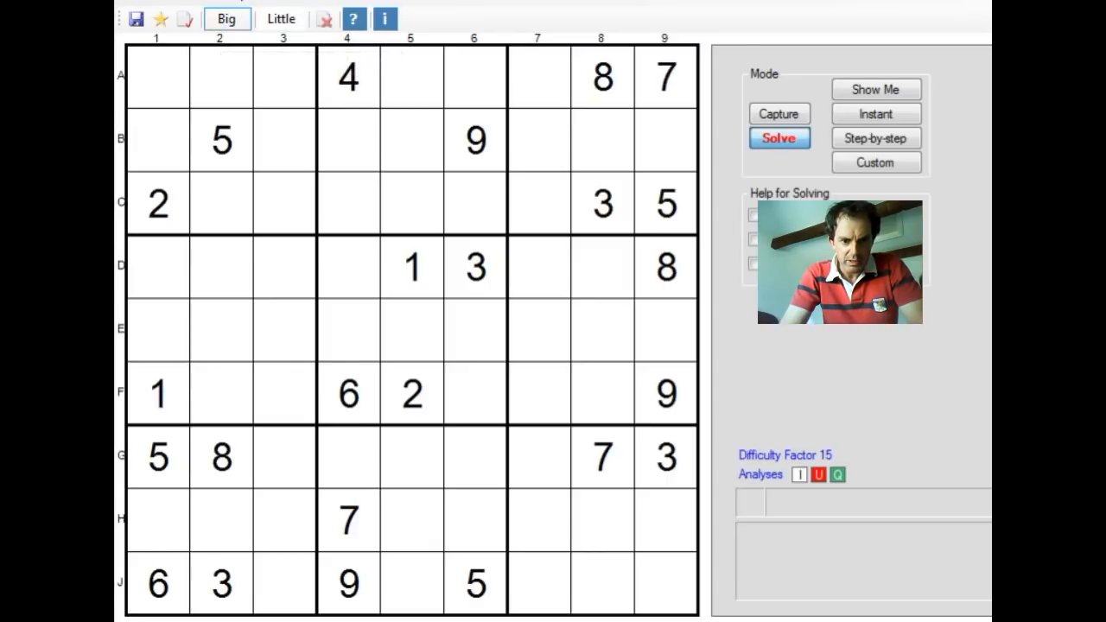
pyautogui.click(276, 596)
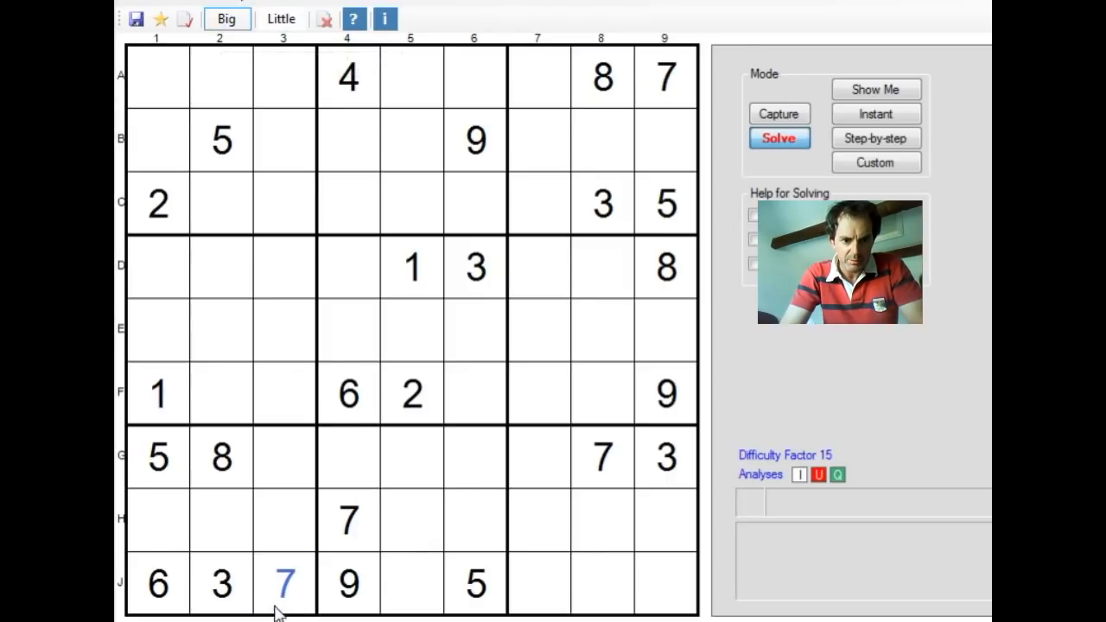
pyautogui.click(667, 521)
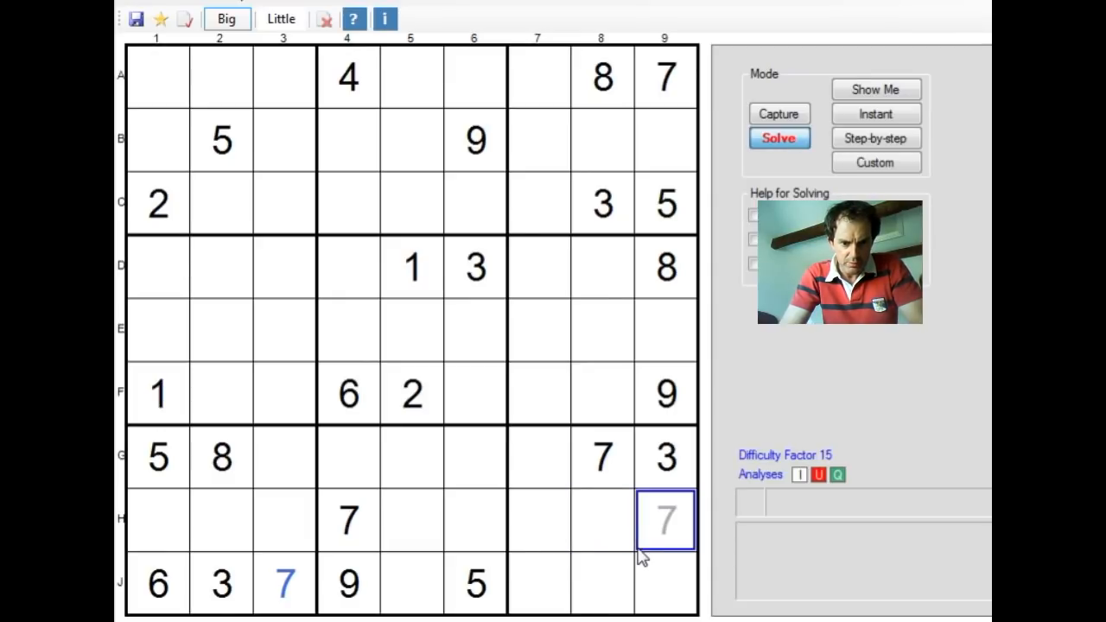
# Step: Note 9 as a pencil candidate in cells A7 and C7
pyautogui.click(280, 19)
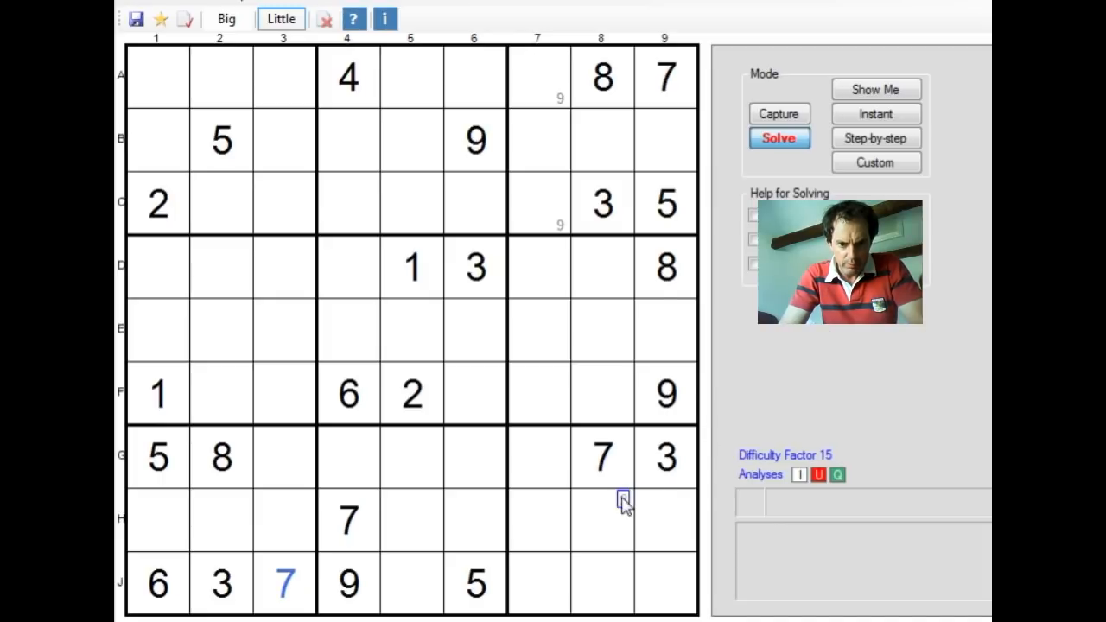
pyautogui.moveTo(701, 60)
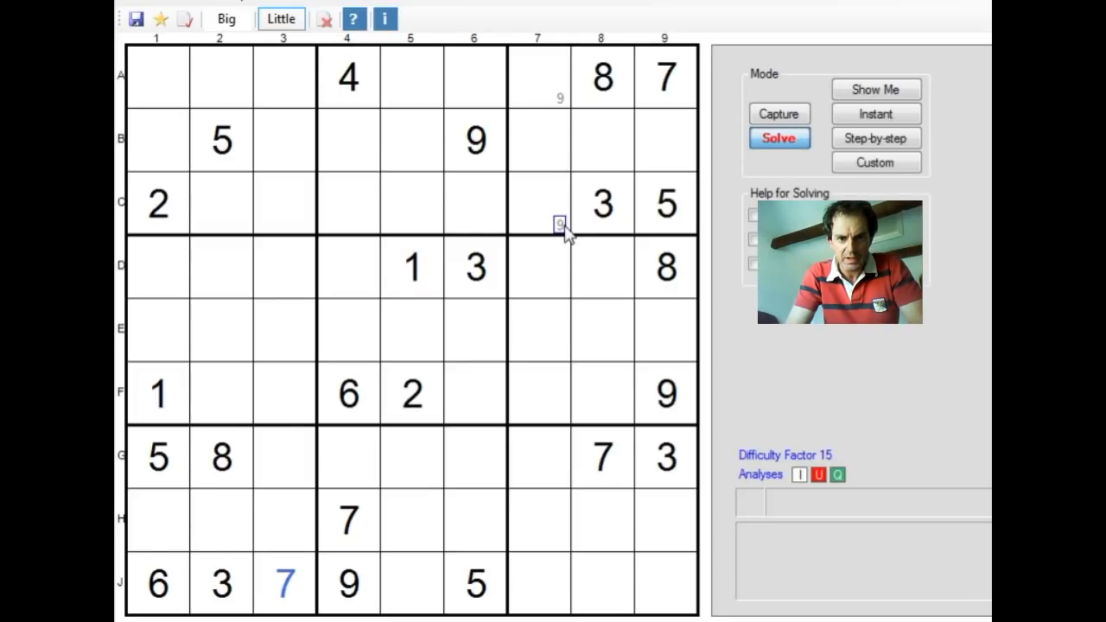
pyautogui.click(227, 19)
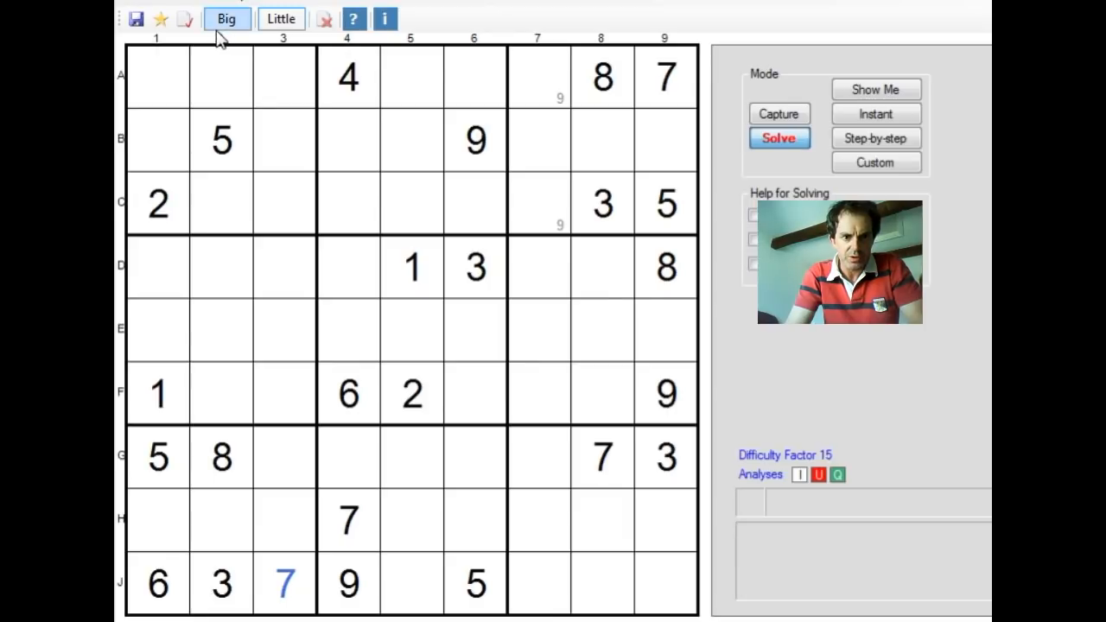
pyautogui.click(539, 267)
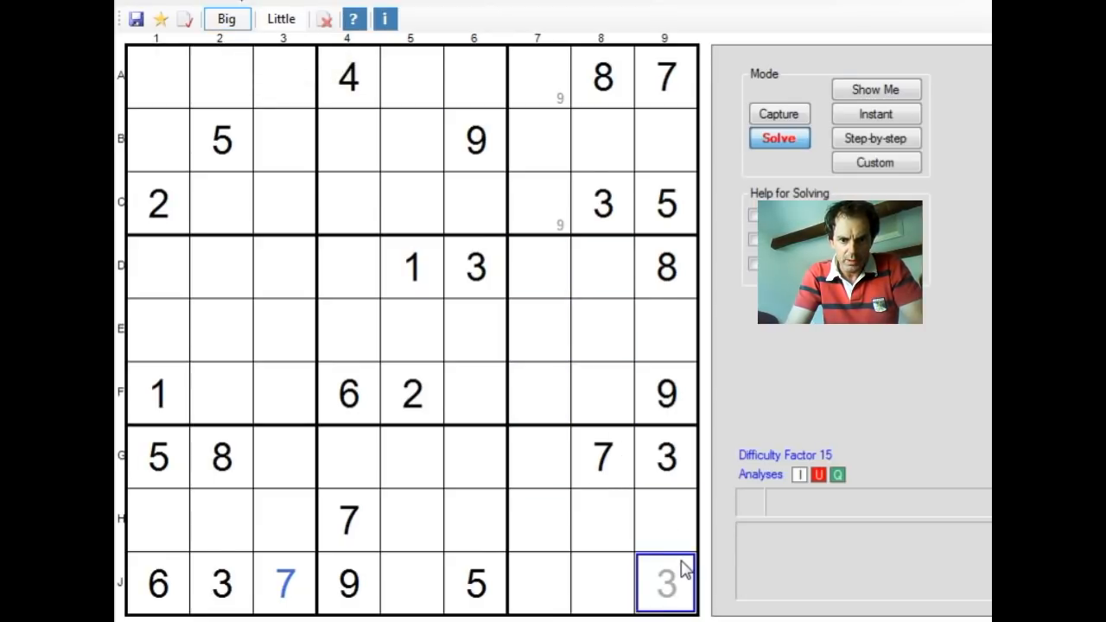
# Step: Place solved 9s in cells H8 and G3
pyautogui.click(604, 521)
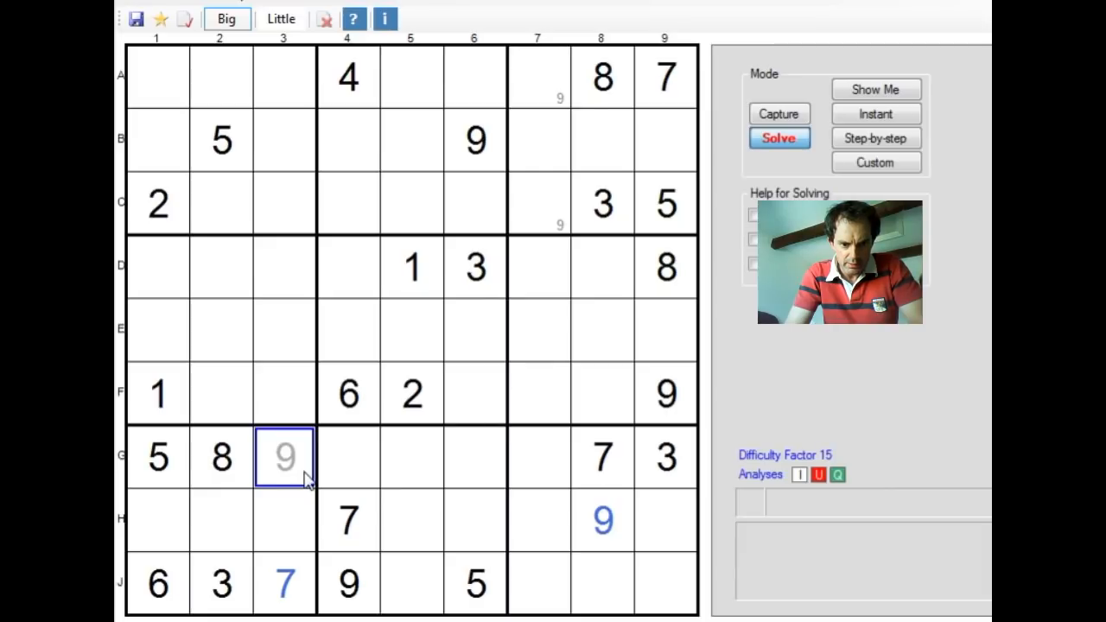
pyautogui.click(283, 330)
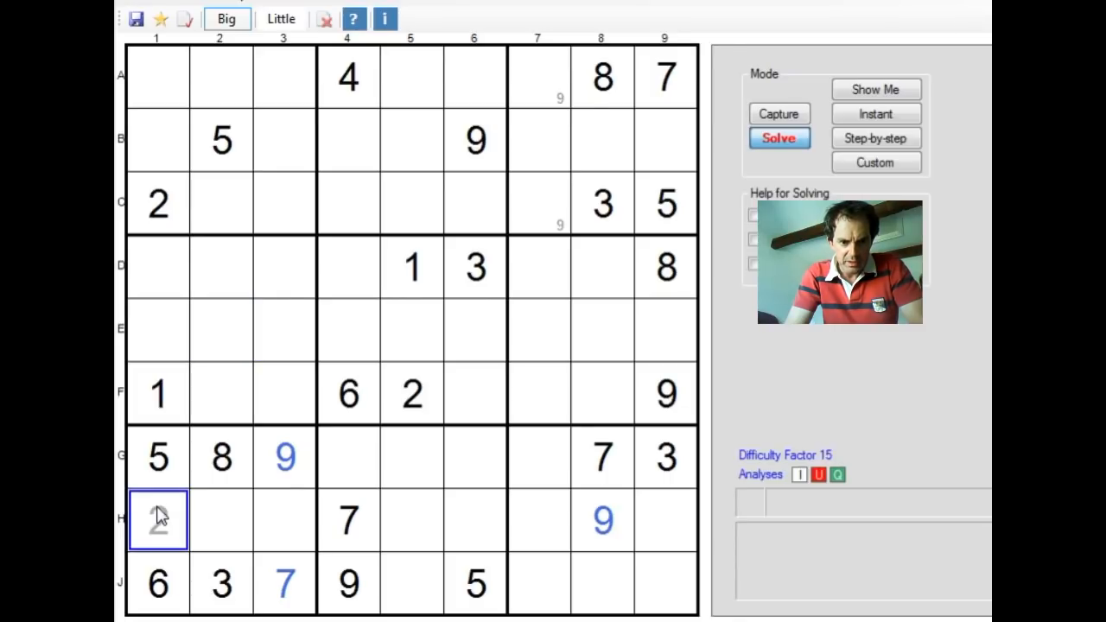
pyautogui.write('4')
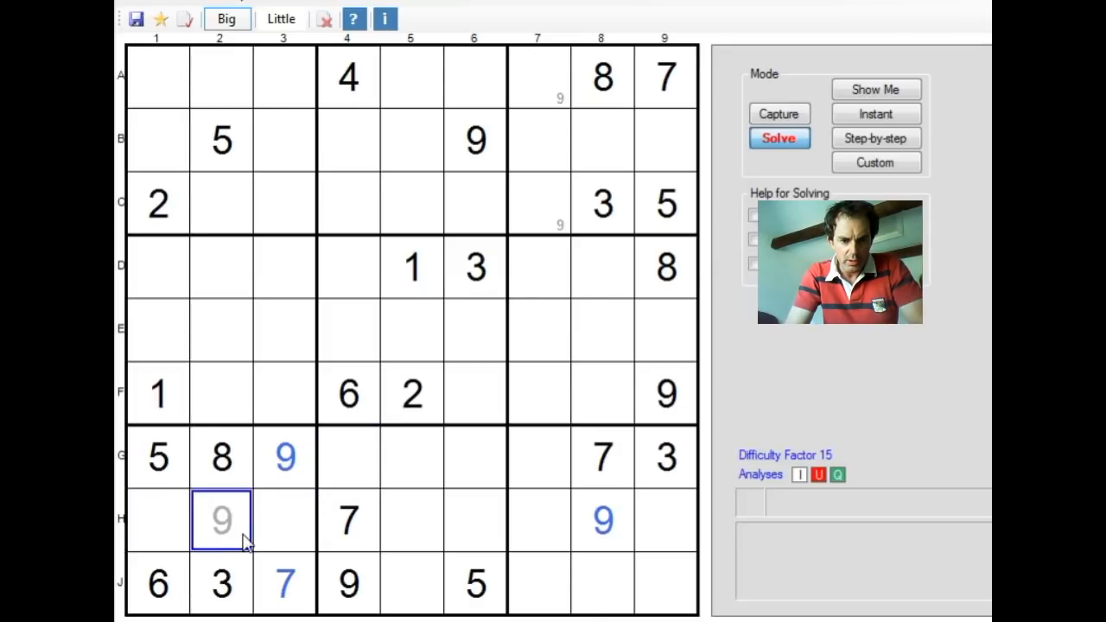
# Step: Enter a solved 4 in H1 and pencil candidates 1 and 2 into H2, H3, G4, G6
pyautogui.click(158, 521)
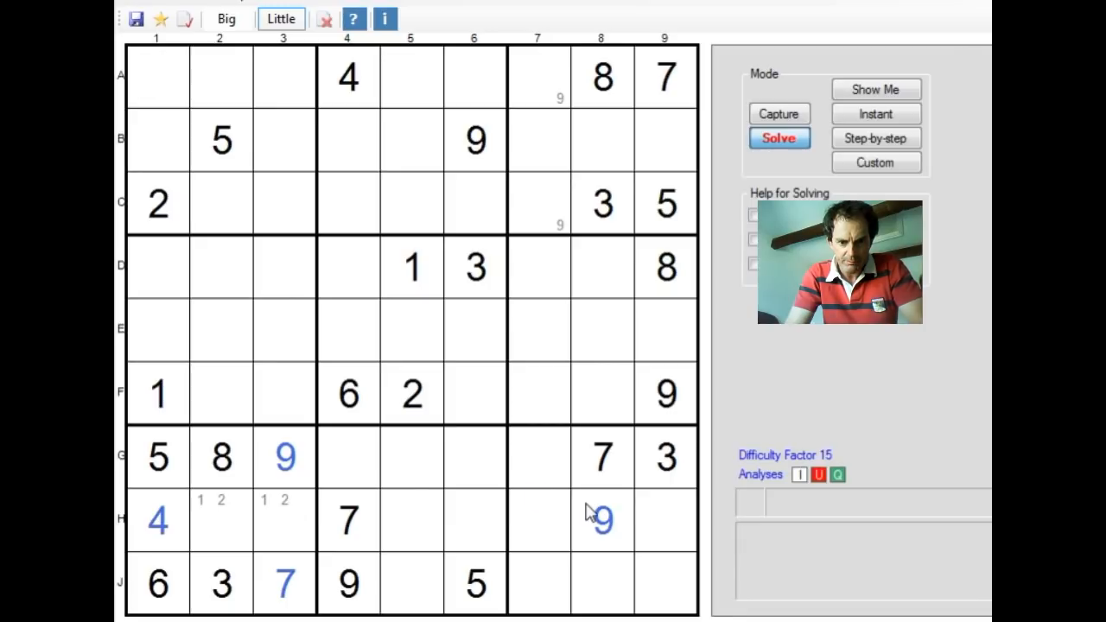
pyautogui.click(555, 331)
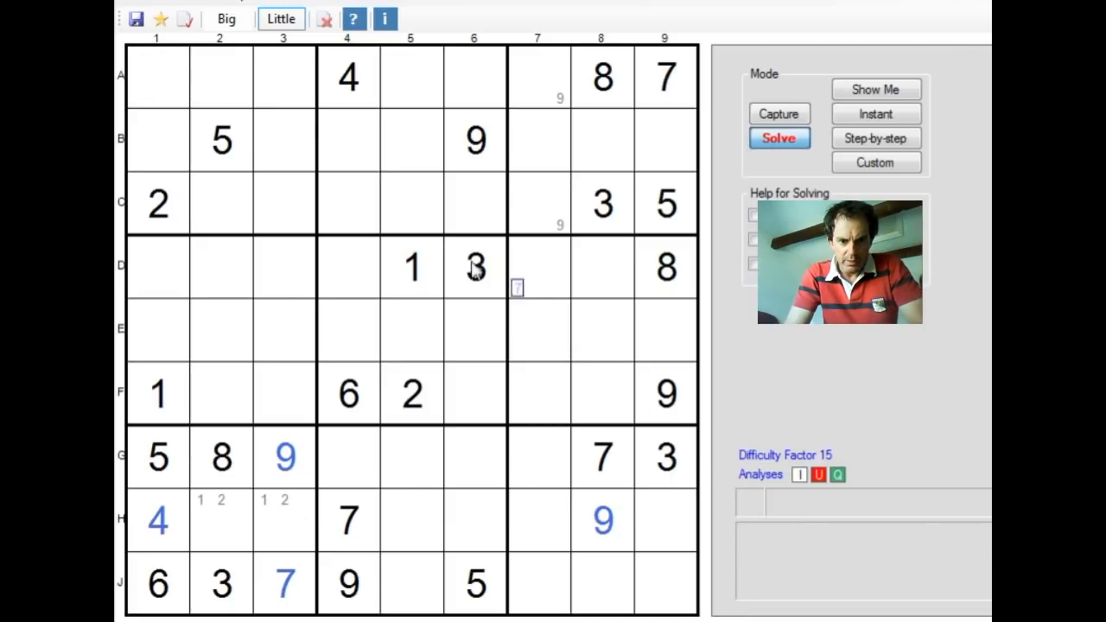
pyautogui.click(221, 519)
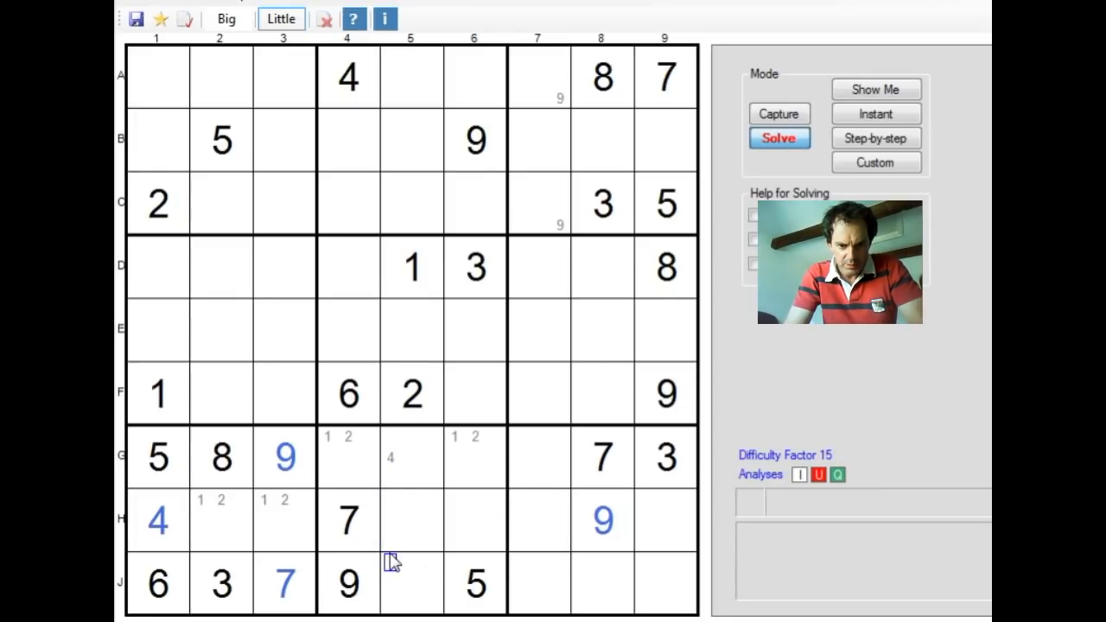
pyautogui.moveTo(394, 585)
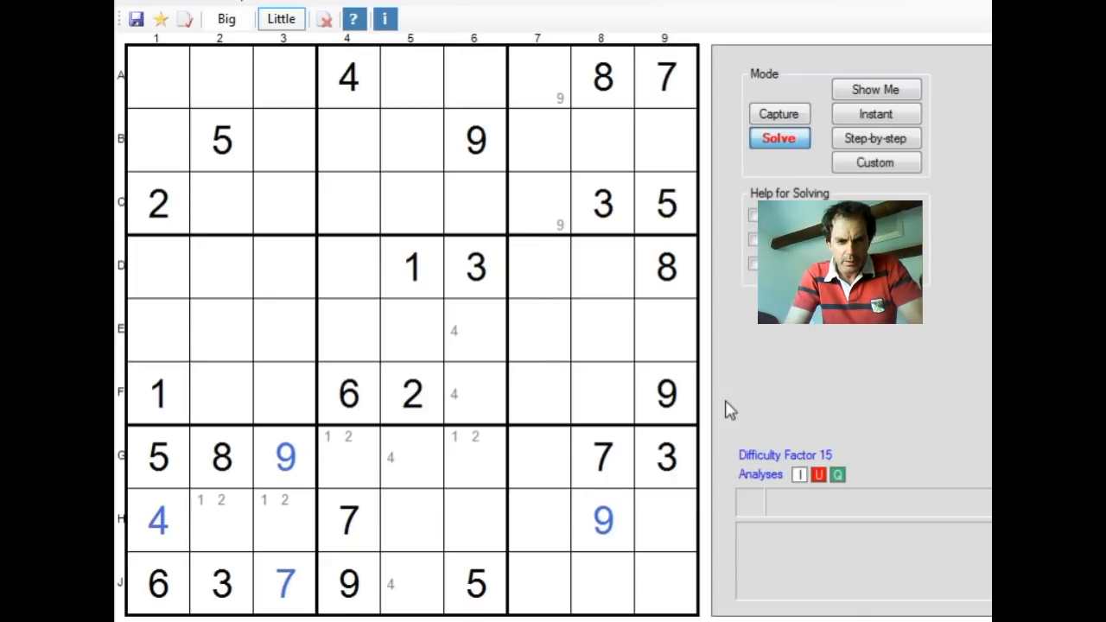
pyautogui.moveTo(206, 24)
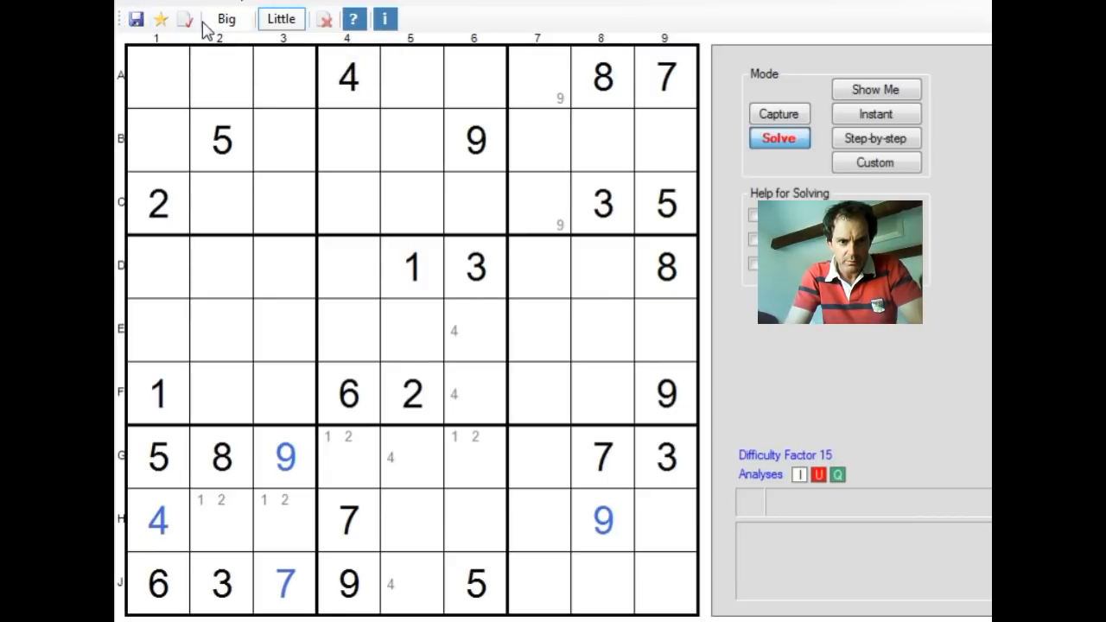
# Step: Enter solved 5 in A5 and 9 in E5, then add candidate 3, 5, 8, 9 marks
pyautogui.click(411, 78)
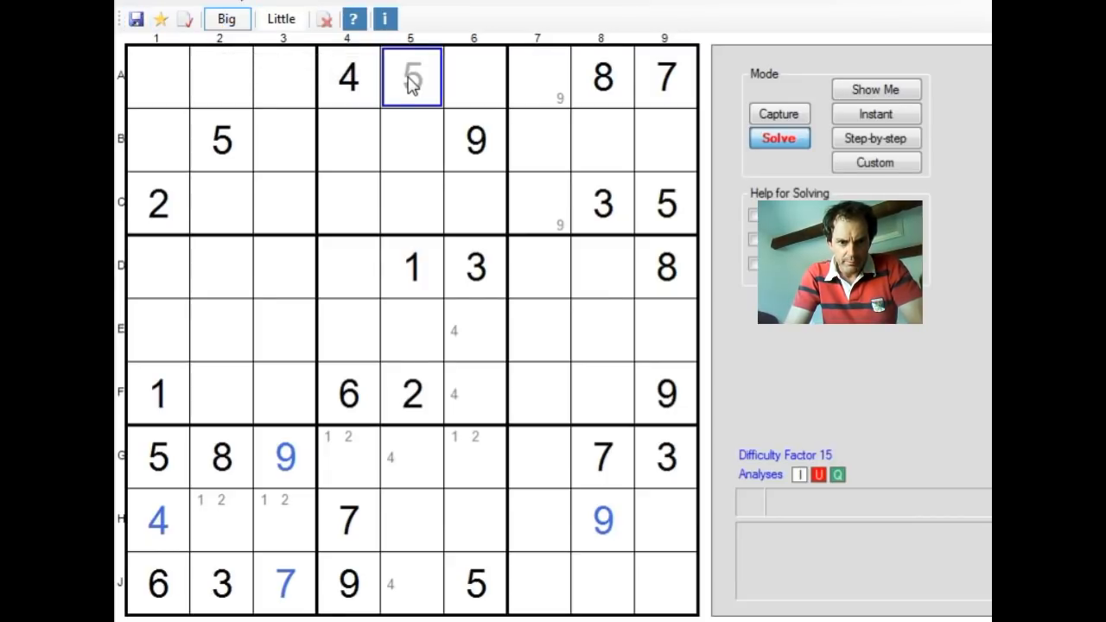
pyautogui.click(280, 18)
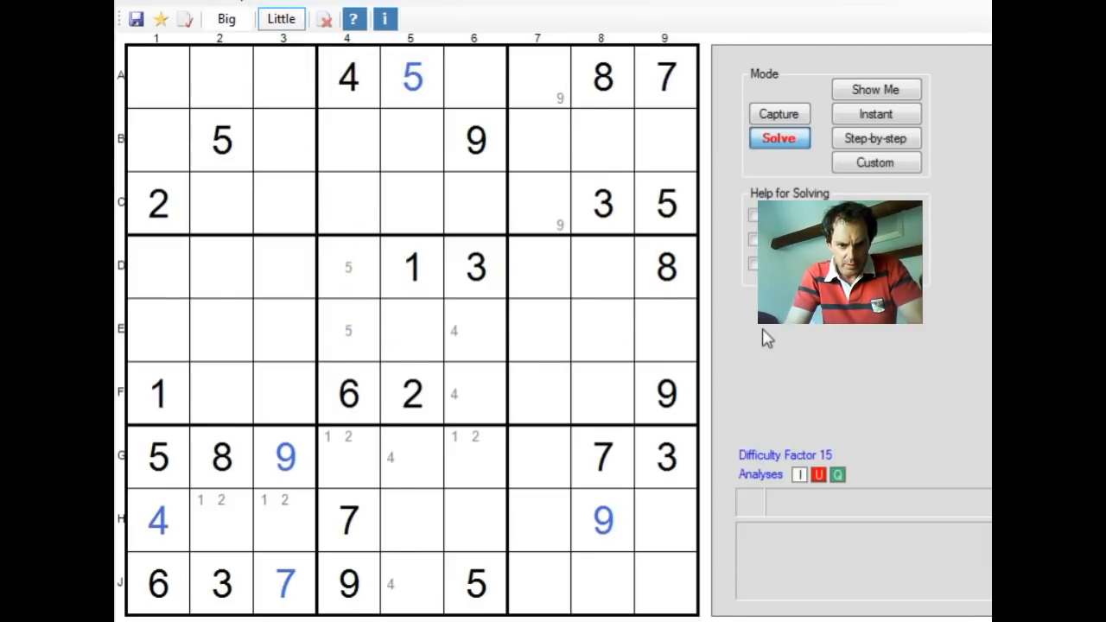
pyautogui.moveTo(648, 272)
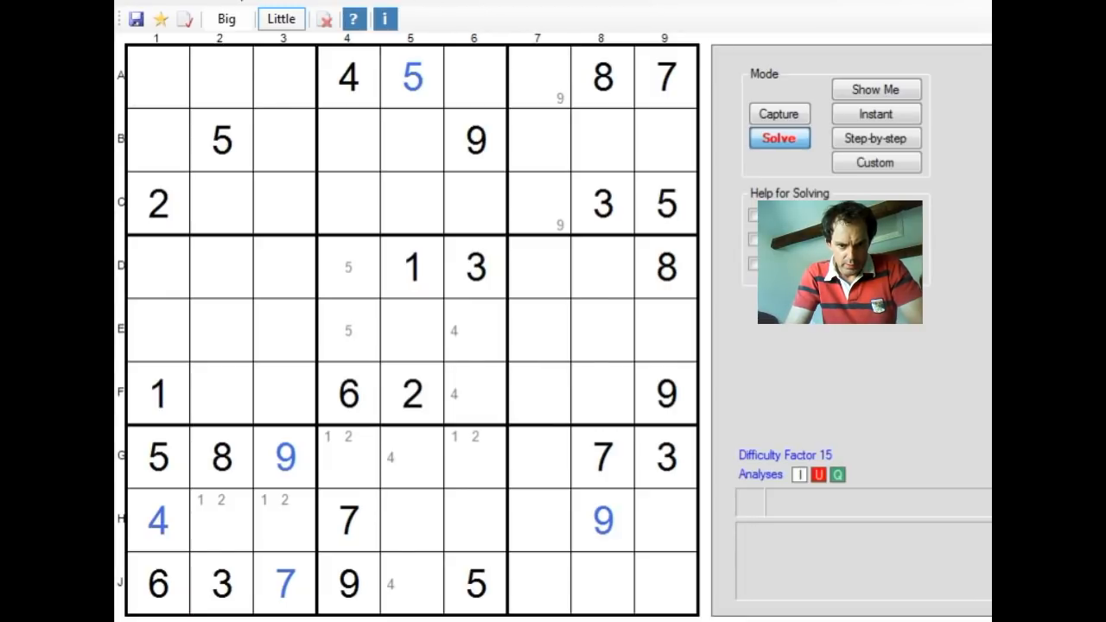
pyautogui.click(227, 19)
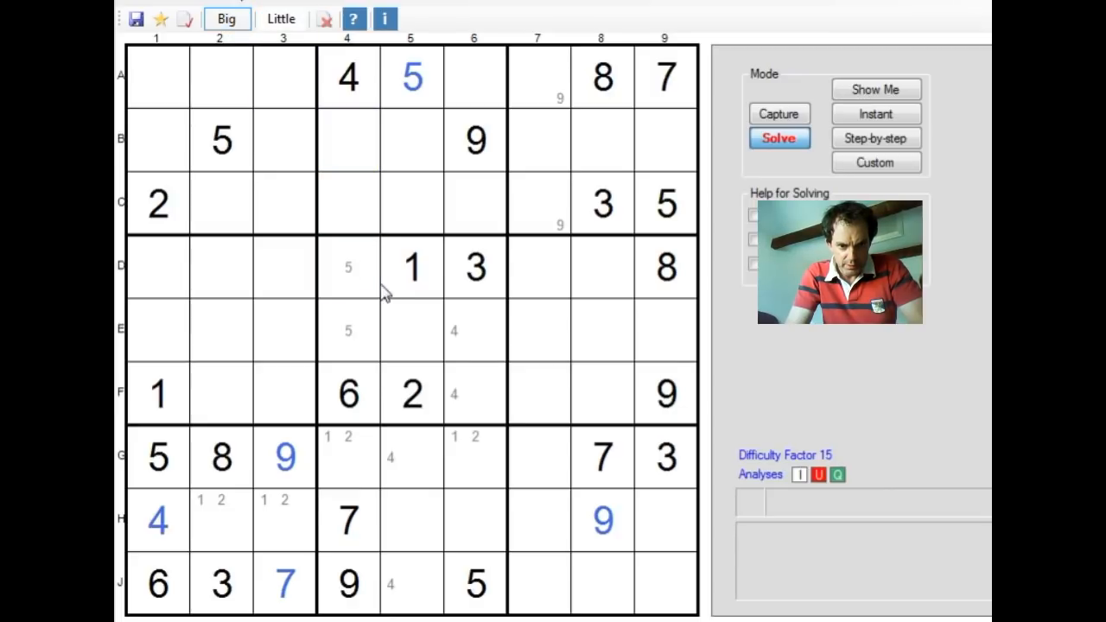
pyautogui.click(411, 330)
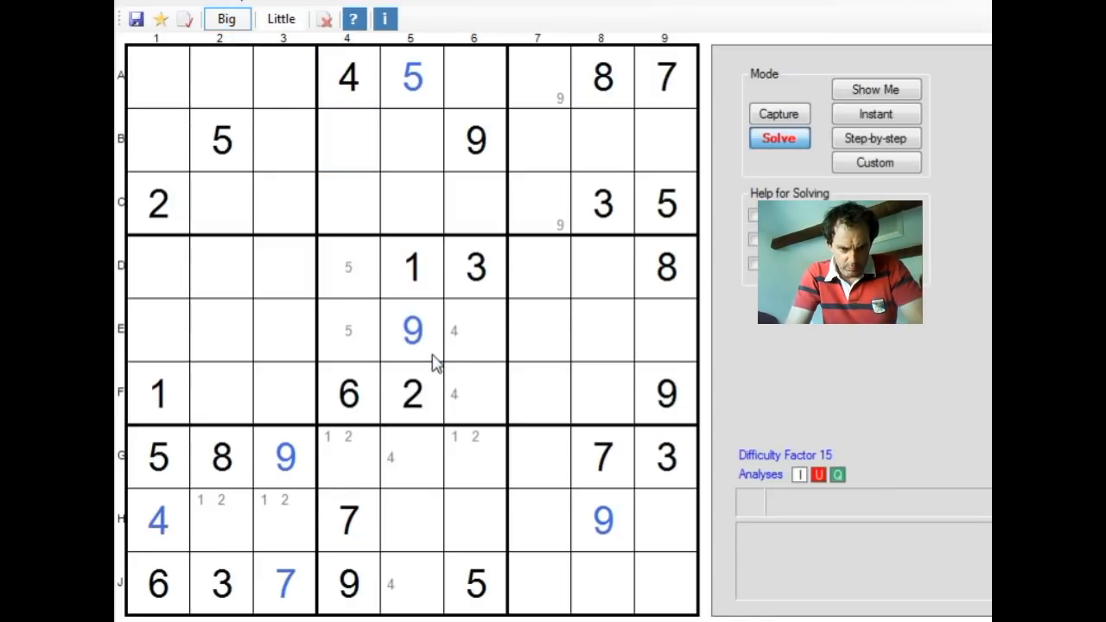
pyautogui.click(280, 19)
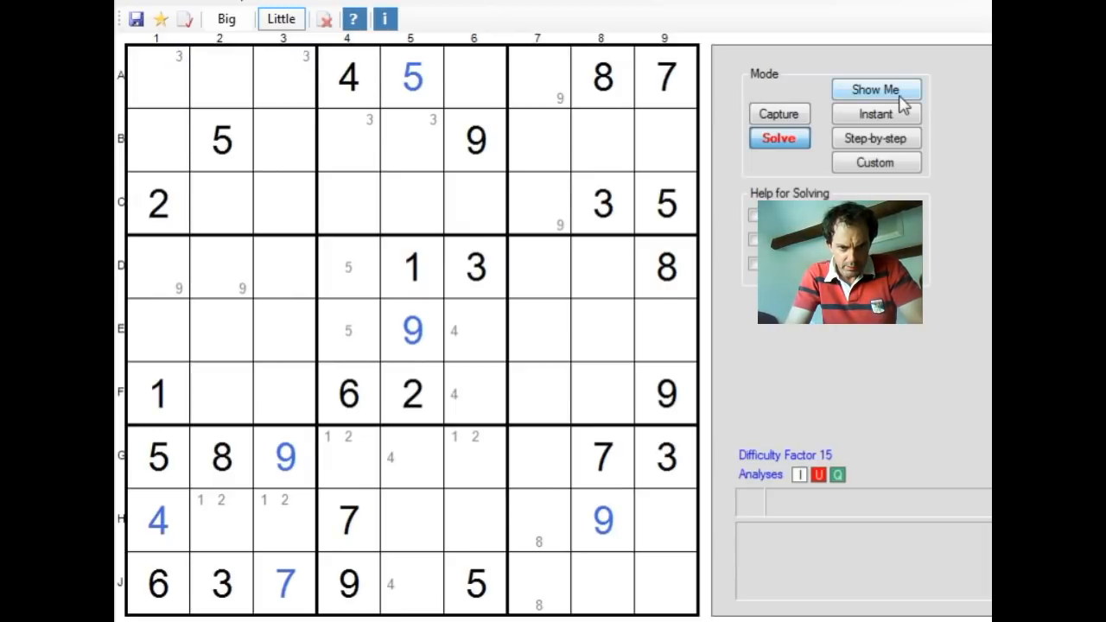
pyautogui.moveTo(972, 163)
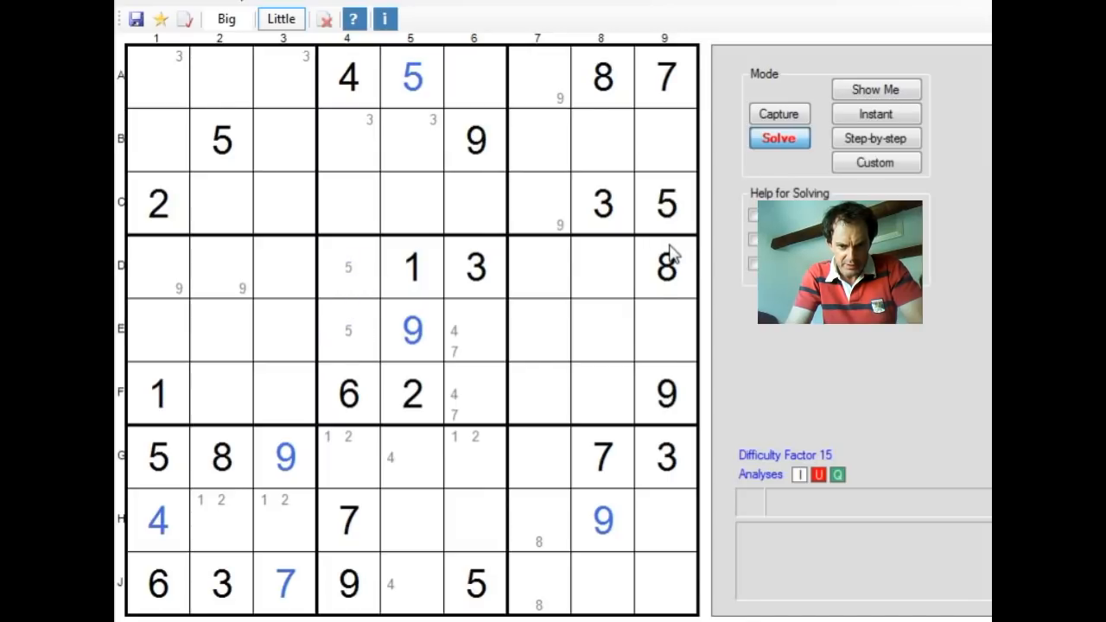
# Step: Place solved 5 in D4 and 8 in F3
pyautogui.click(225, 19)
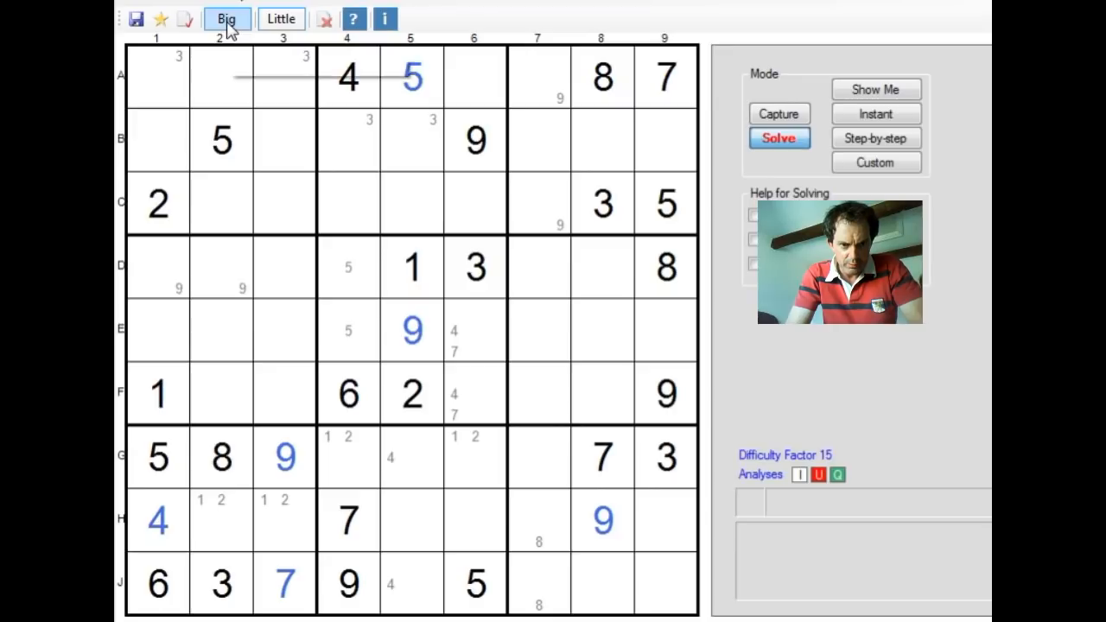
pyautogui.click(284, 204)
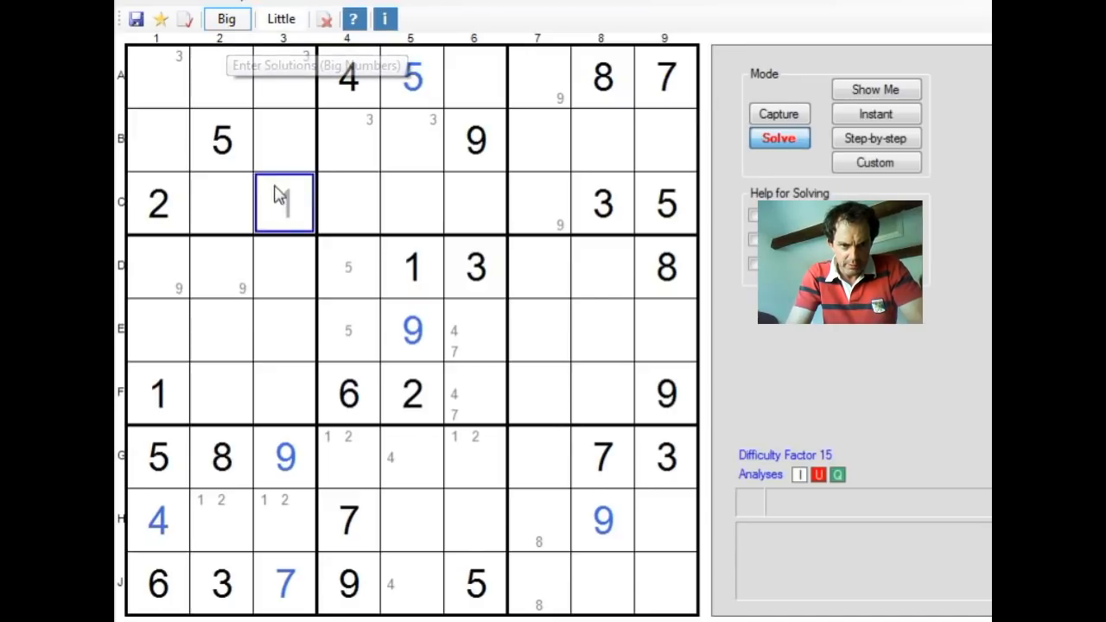
pyautogui.click(346, 329)
pyautogui.write('8')
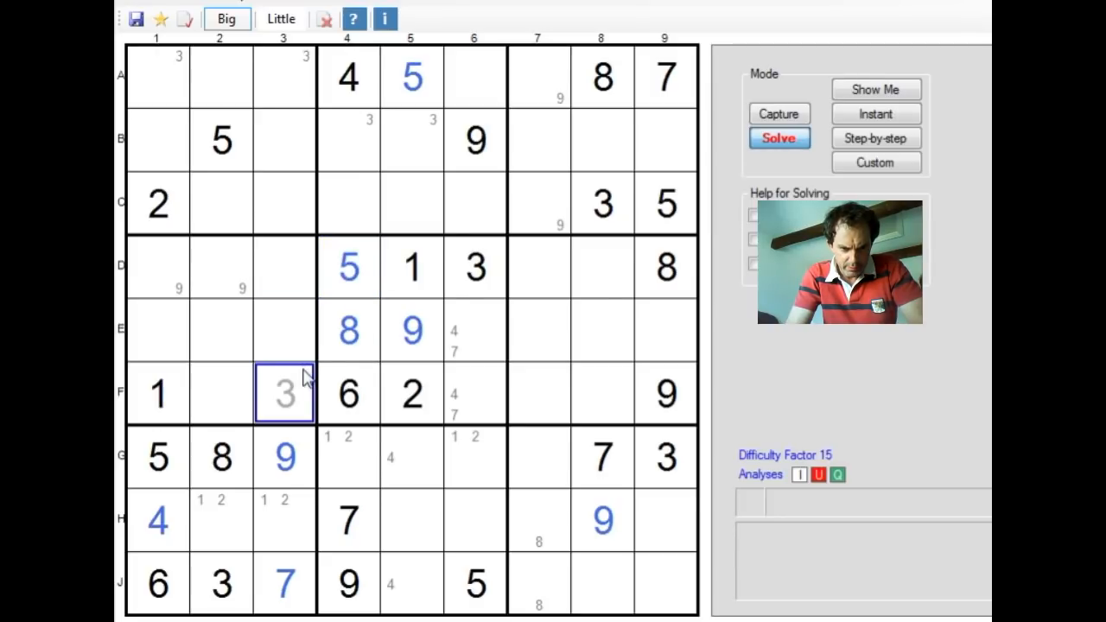
pyautogui.click(283, 456)
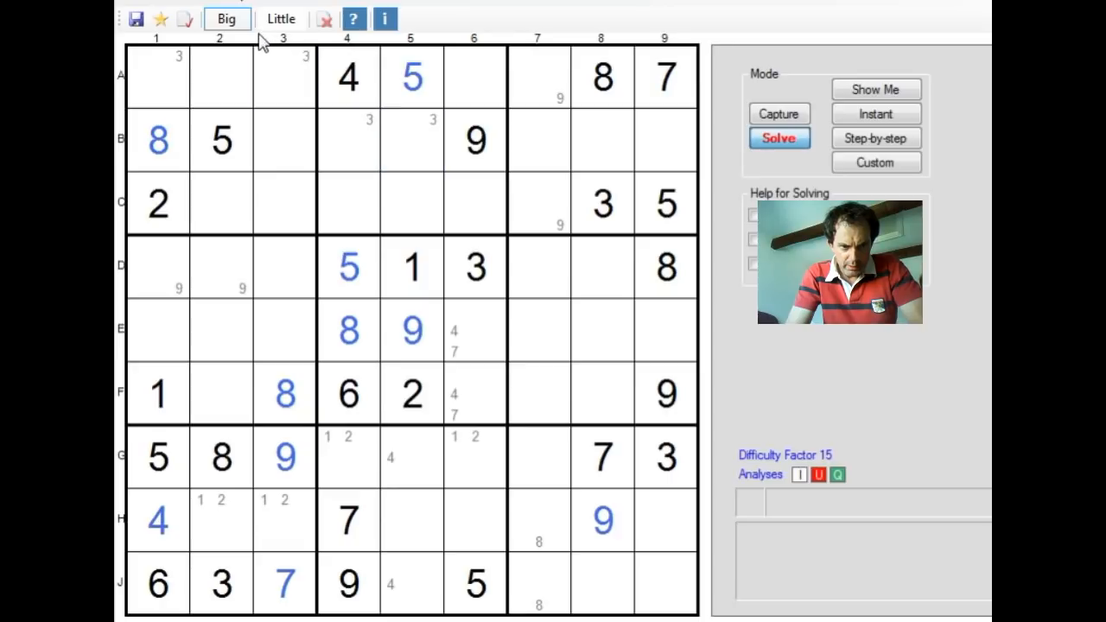
# Step: Place 5 in F8 and pencil candidate 5s into G7 and H7
pyautogui.click(281, 19)
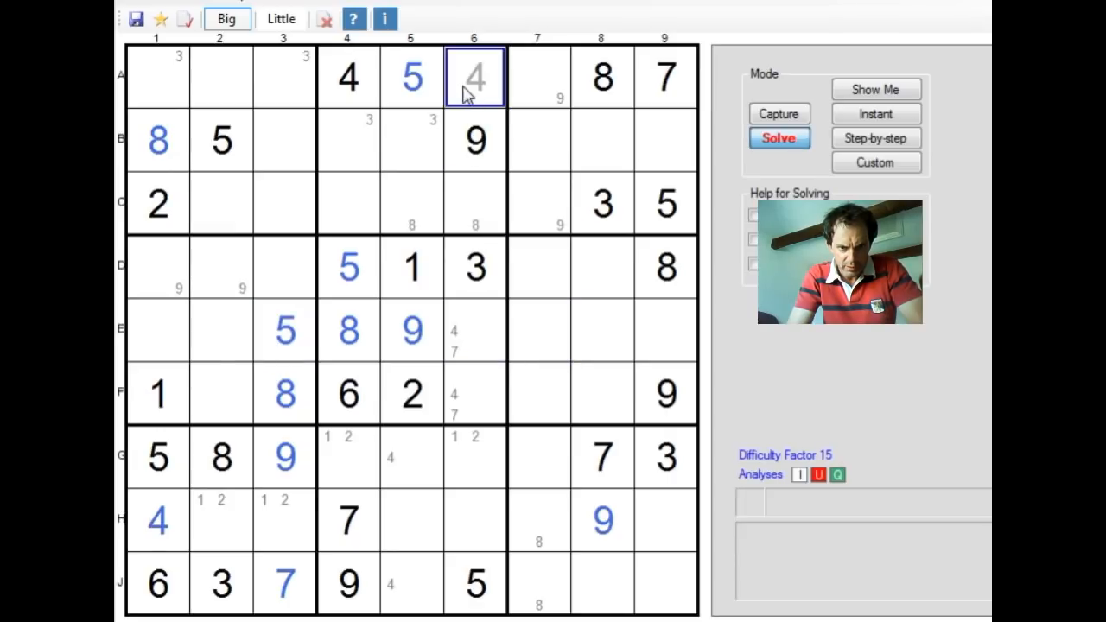
pyautogui.click(280, 18)
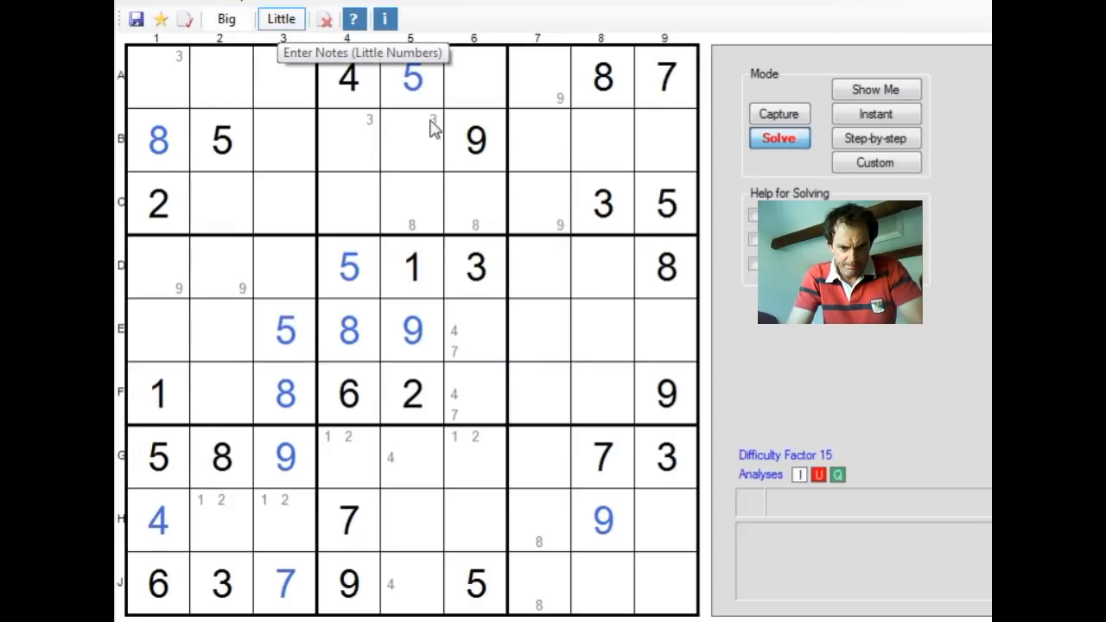
pyautogui.click(614, 398)
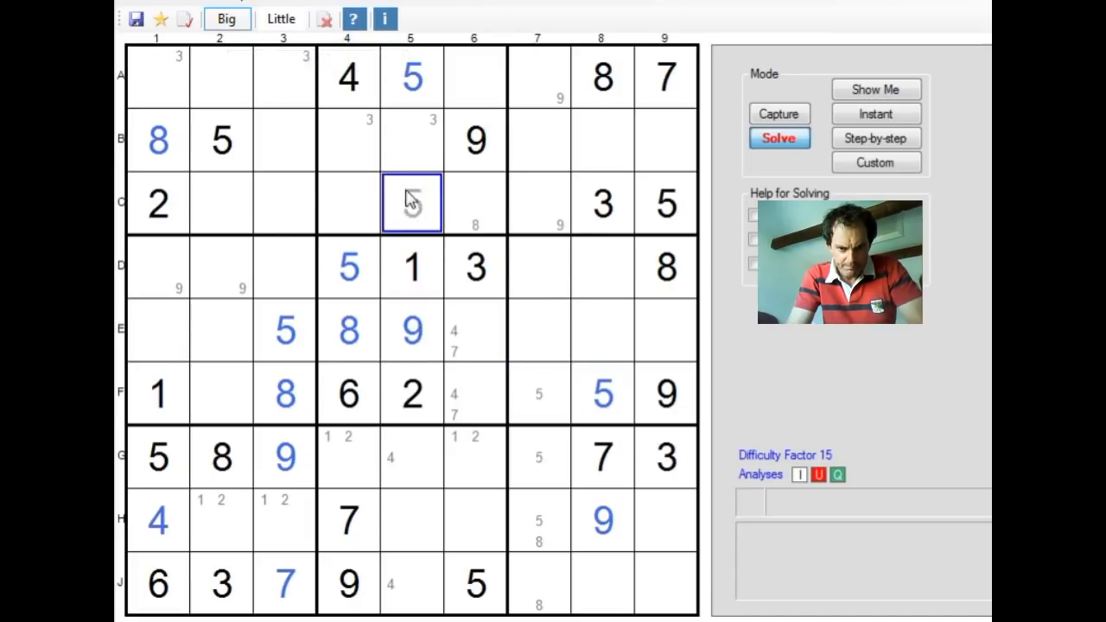
pyautogui.click(280, 18)
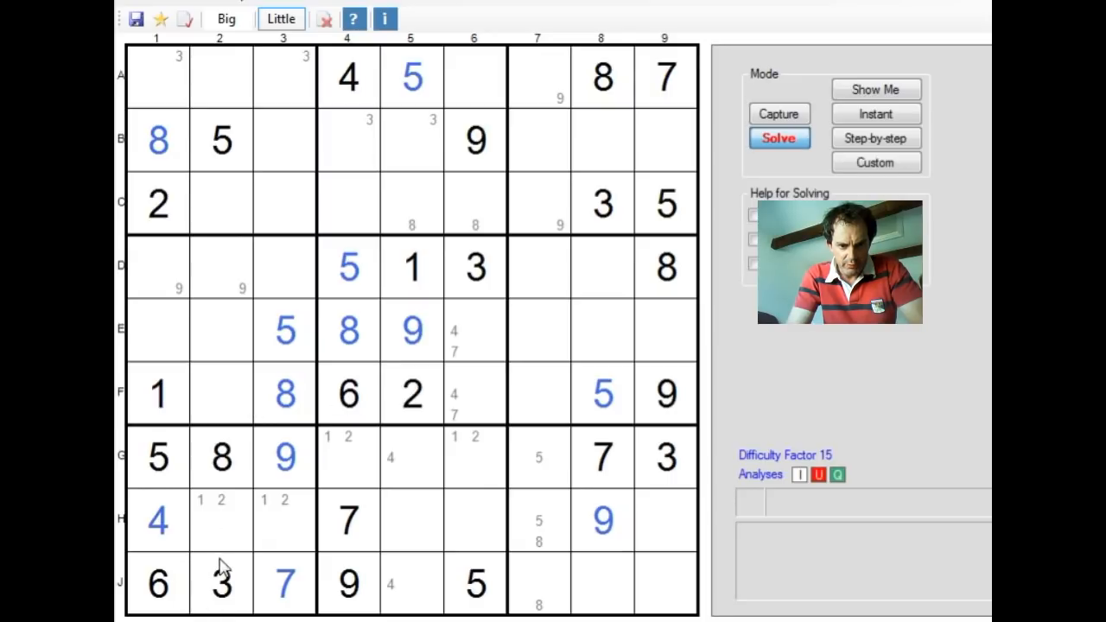
pyautogui.moveTo(475, 268)
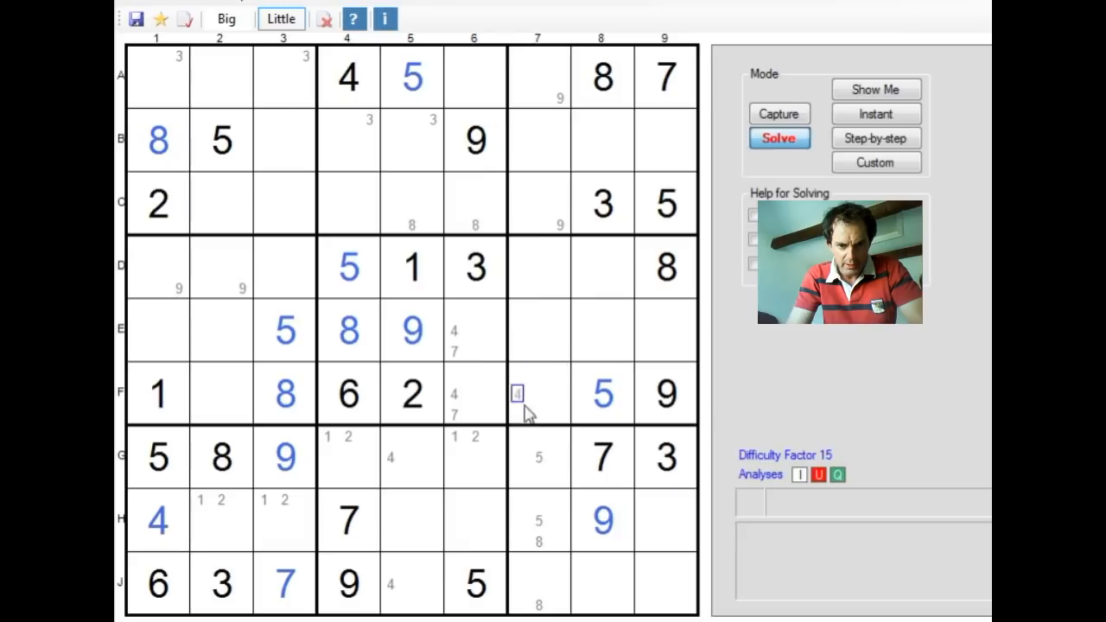
# Step: Place solved 3s in cells F7 and E1
pyautogui.click(227, 19)
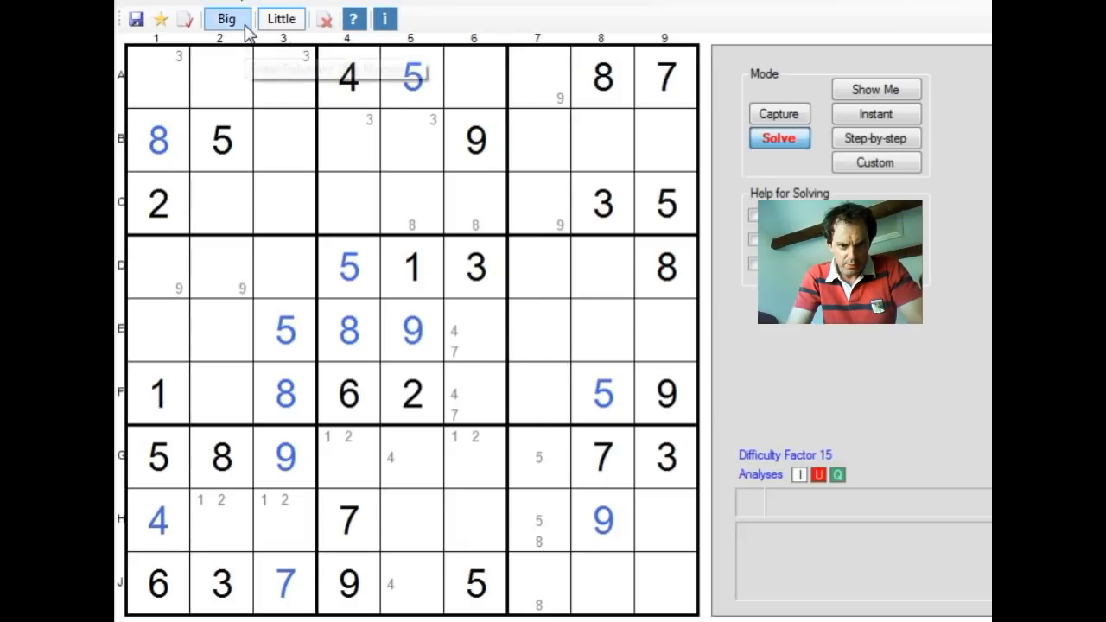
pyautogui.click(538, 393)
pyautogui.write('3')
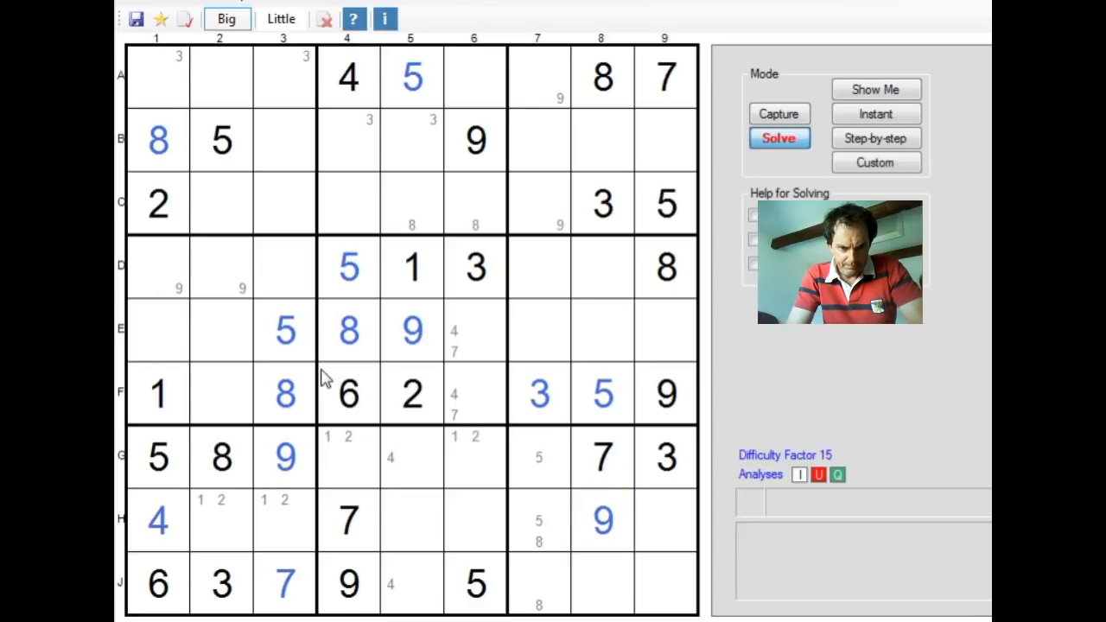
pyautogui.click(157, 330)
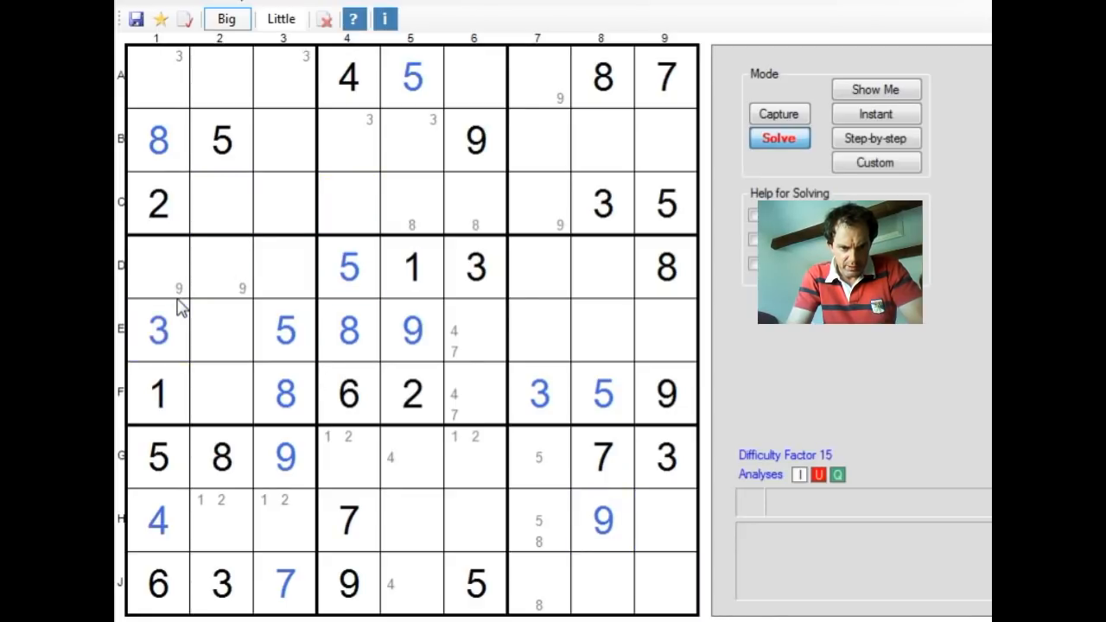
# Step: Dismiss the runtime error and place a solved 3 in A3
pyautogui.click(280, 18)
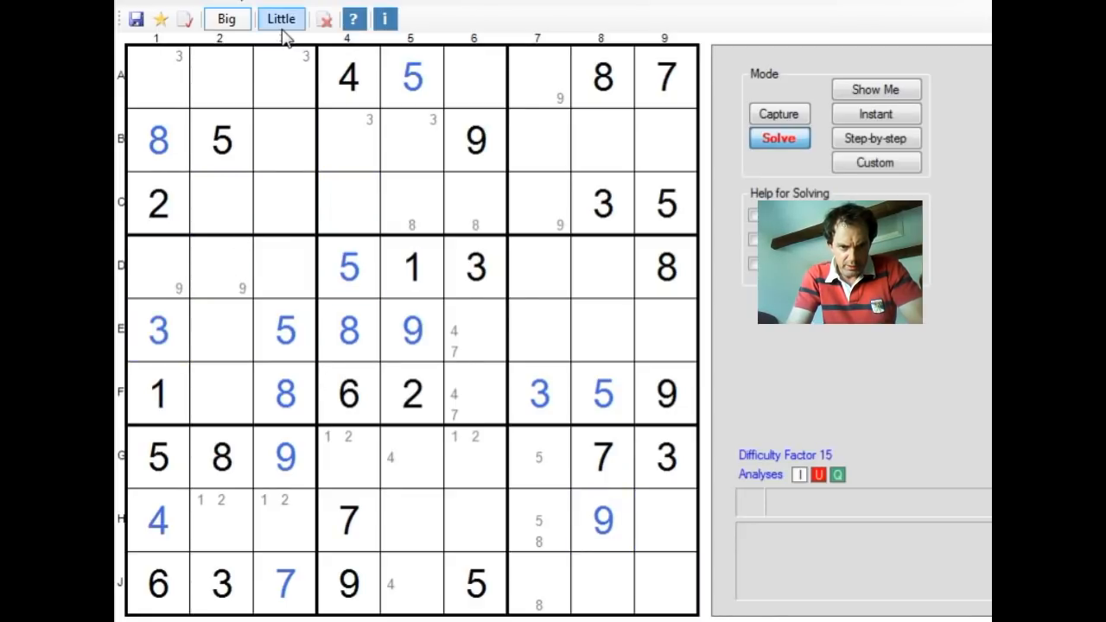
pyautogui.click(226, 18)
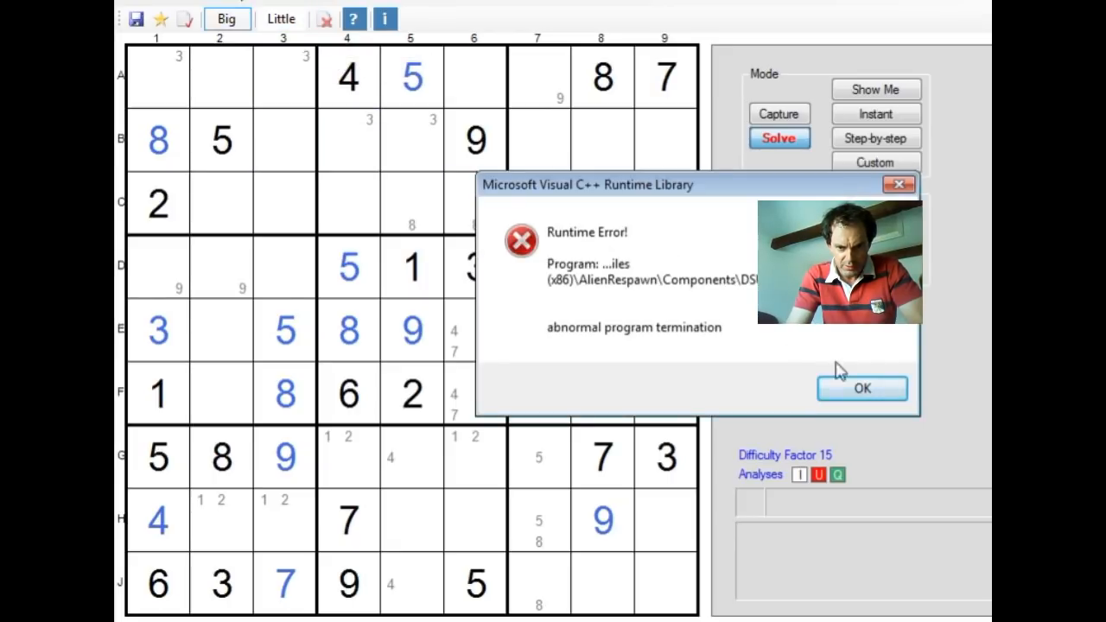
pyautogui.click(862, 388)
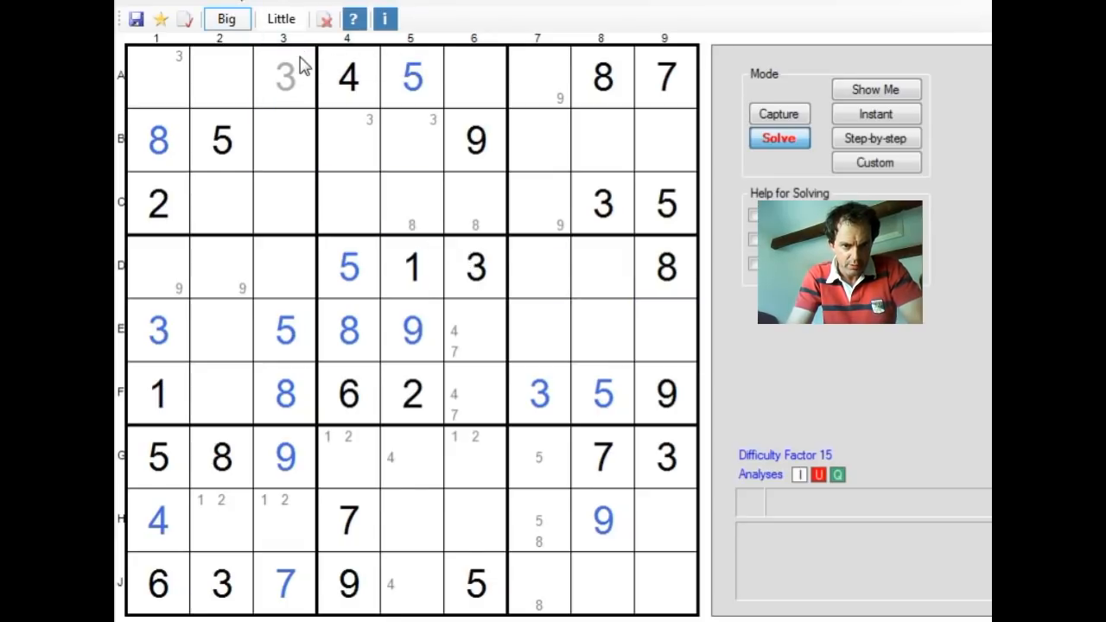
pyautogui.click(281, 19)
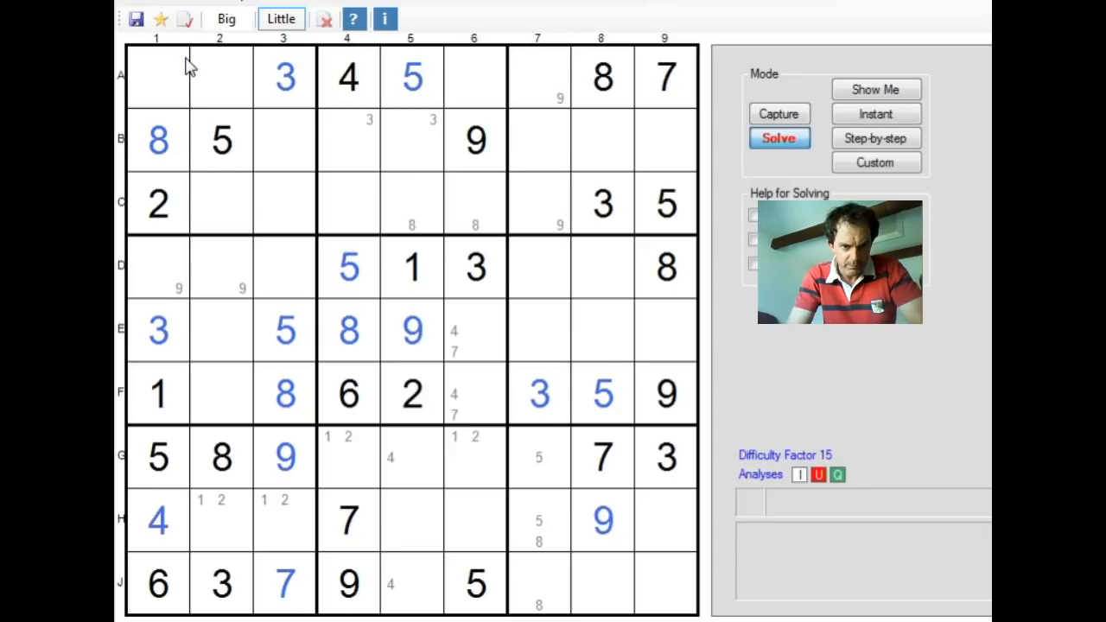
pyautogui.moveTo(368, 315)
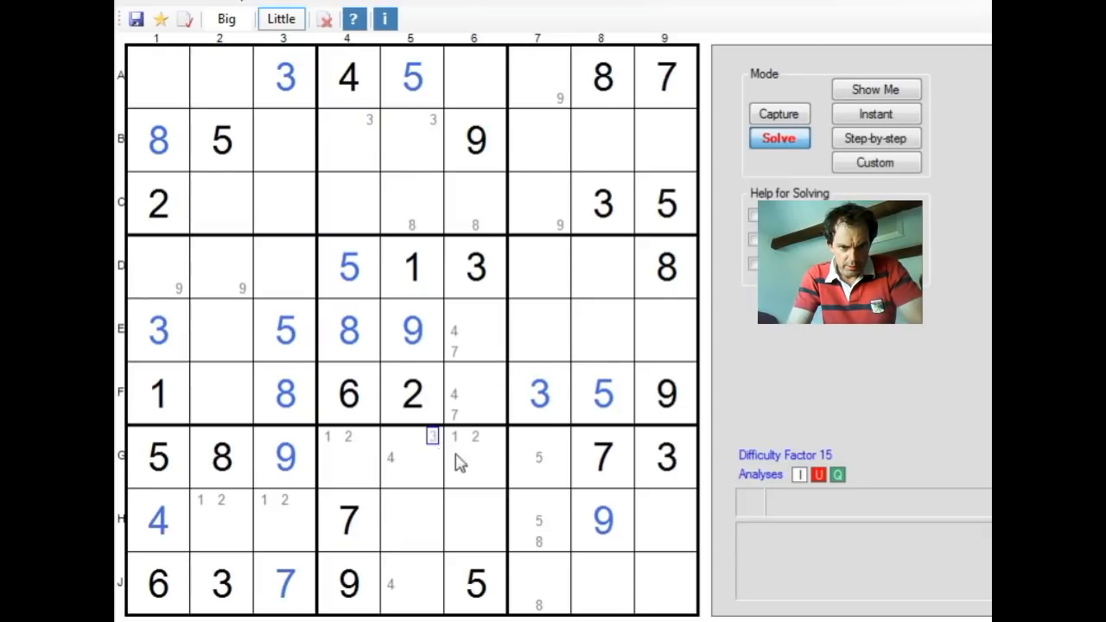
# Step: Add candidate 7s to B5 and C5, then enter 9s in A1, D2, C7 and 7 in D1
pyautogui.click(519, 458)
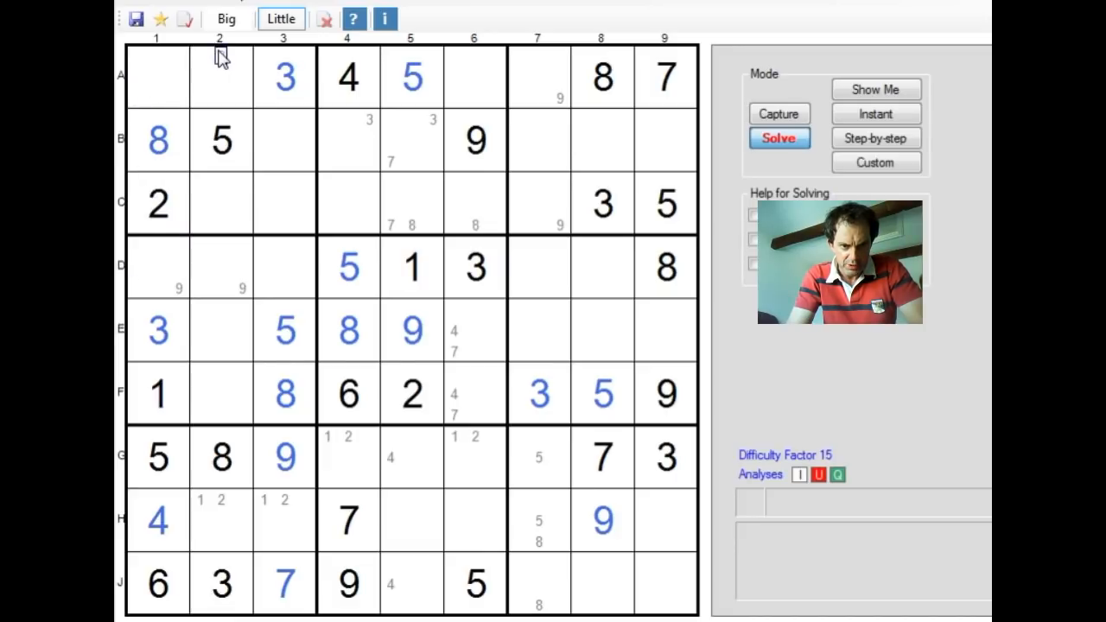
pyautogui.click(158, 77)
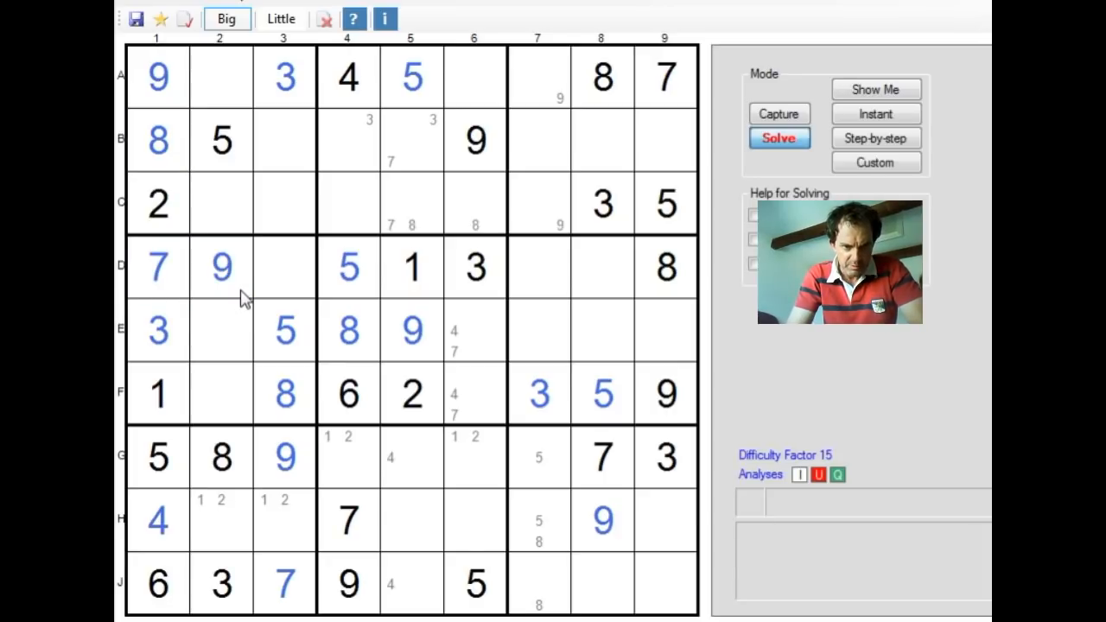
pyautogui.moveTo(413, 249)
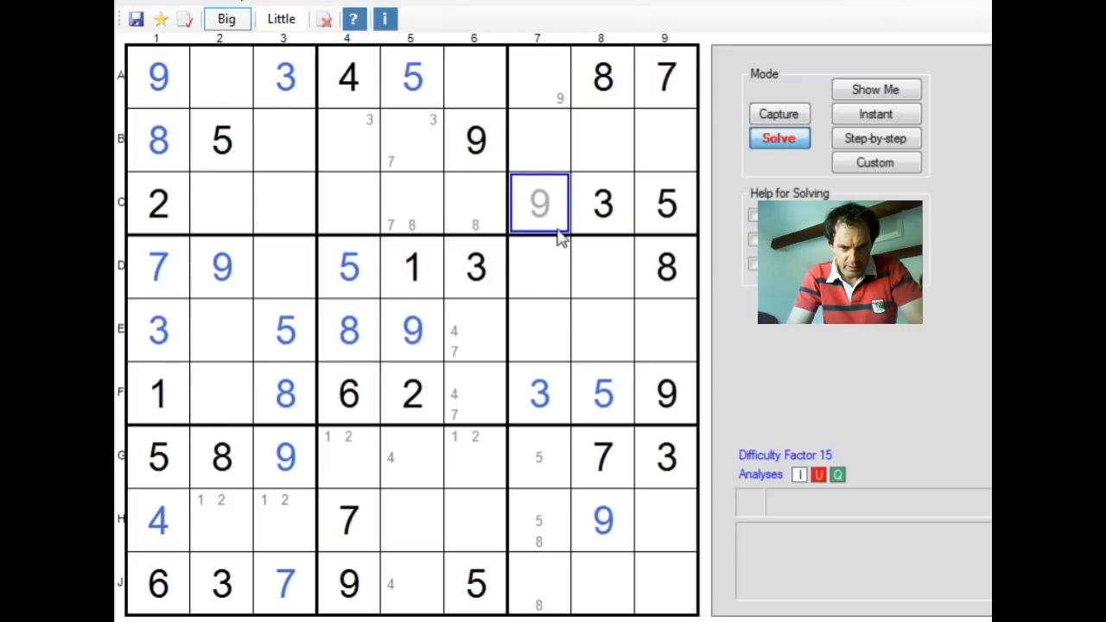
pyautogui.click(538, 203)
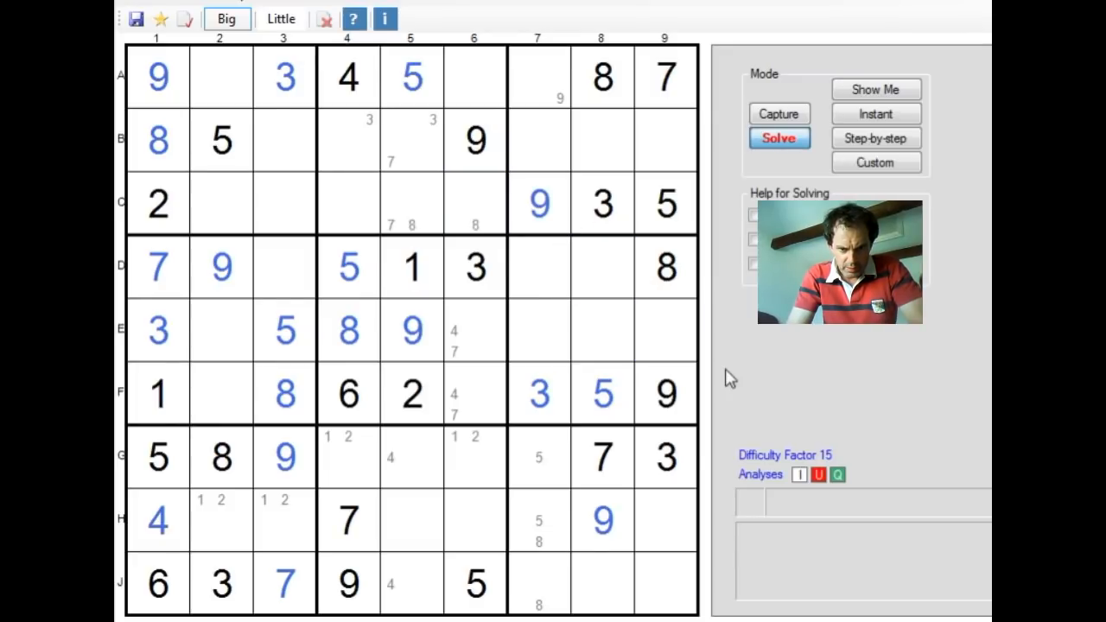
# Step: Enter 4s in E6, F2 and 7s in F6, E7, then note candidates in D3, E2, D7, D8
pyautogui.click(347, 330)
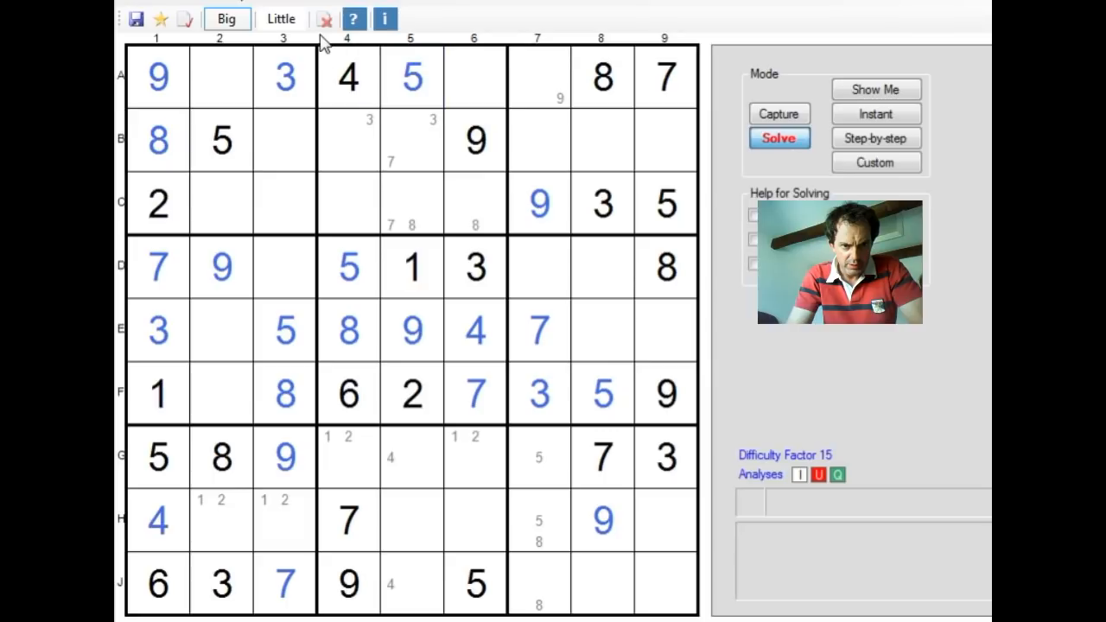
pyautogui.click(280, 18)
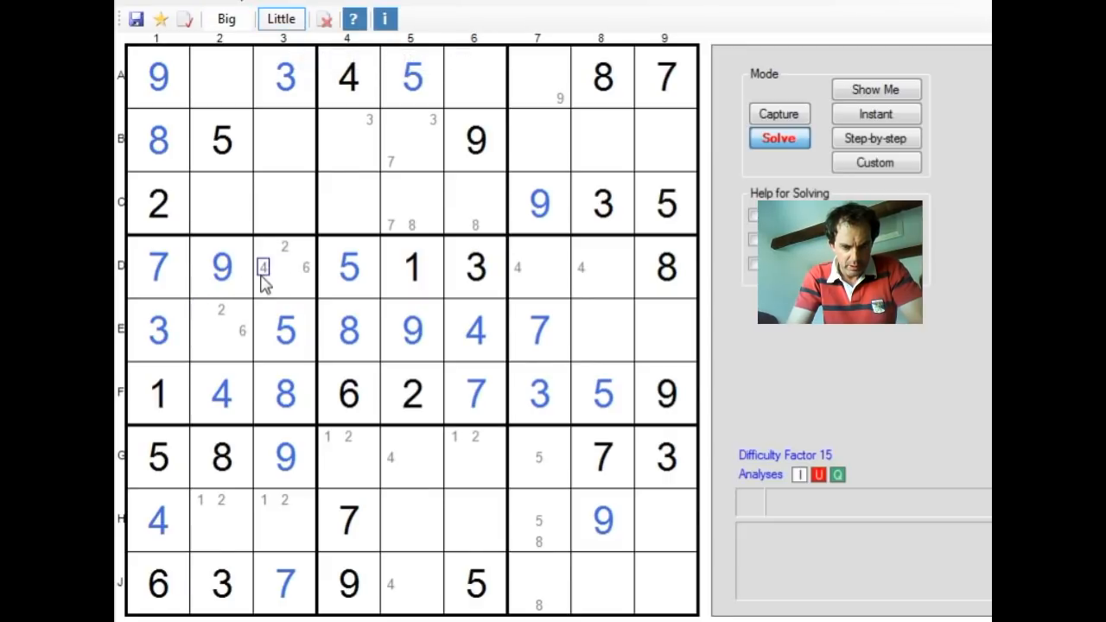
# Step: Note 4s in B3, C3 and place 1 in C4, G6, 2 in G4, A6, 3 in B4
pyautogui.click(518, 452)
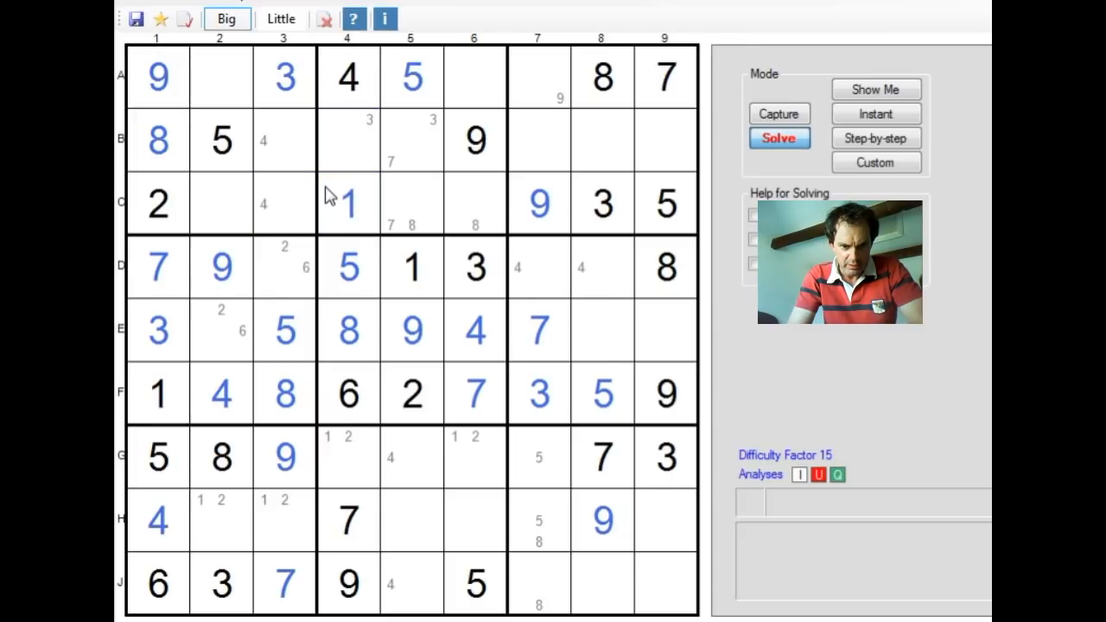
pyautogui.click(474, 456)
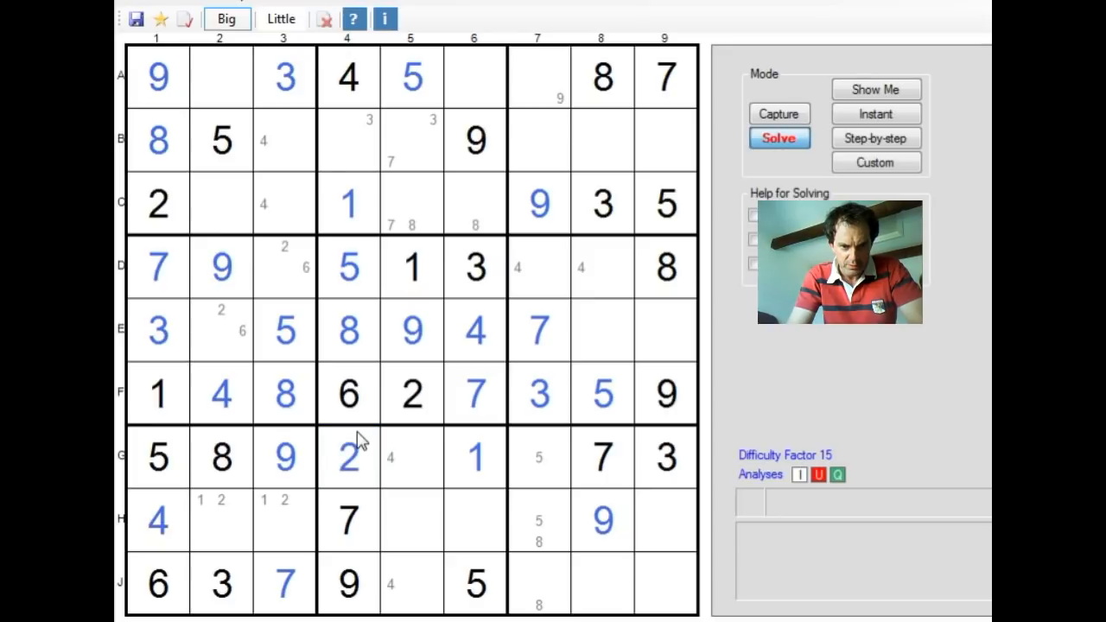
pyautogui.click(347, 140)
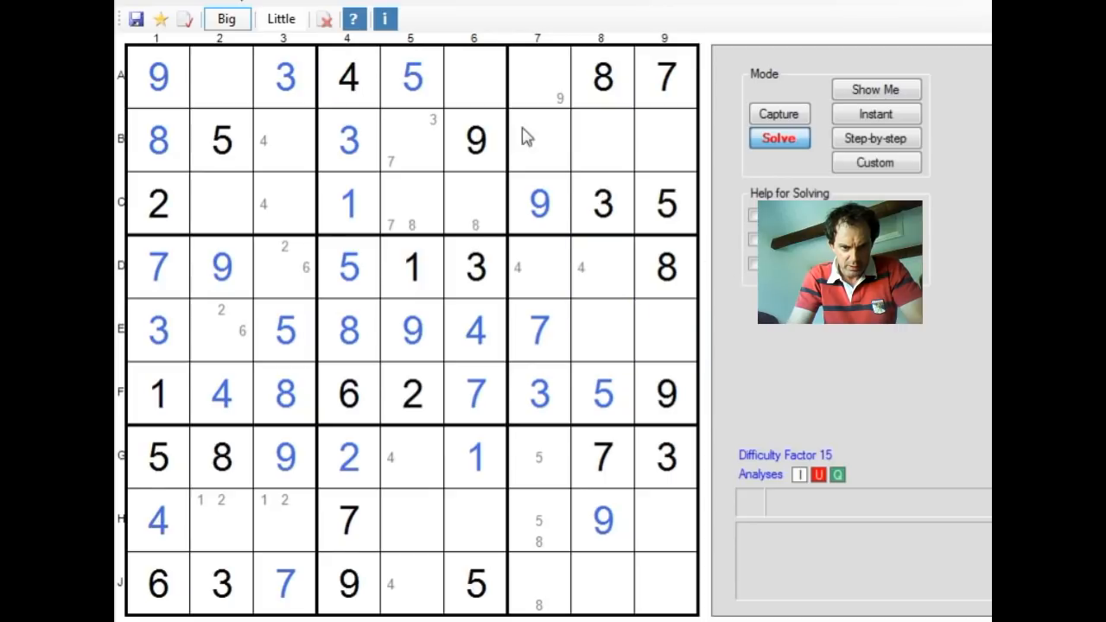
pyautogui.click(474, 76)
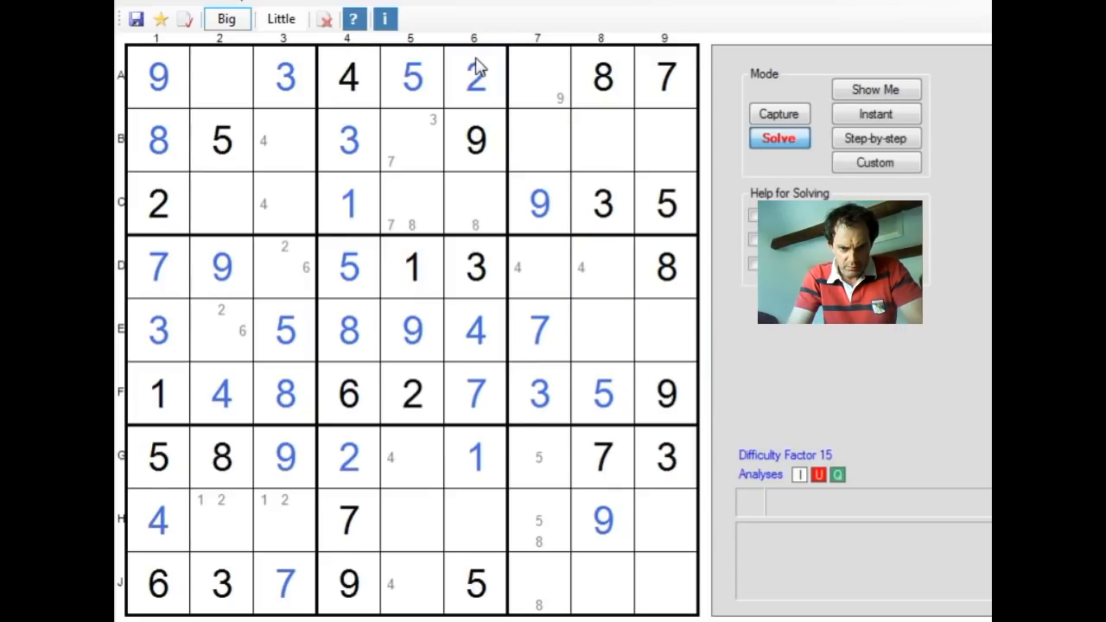
pyautogui.moveTo(805, 102)
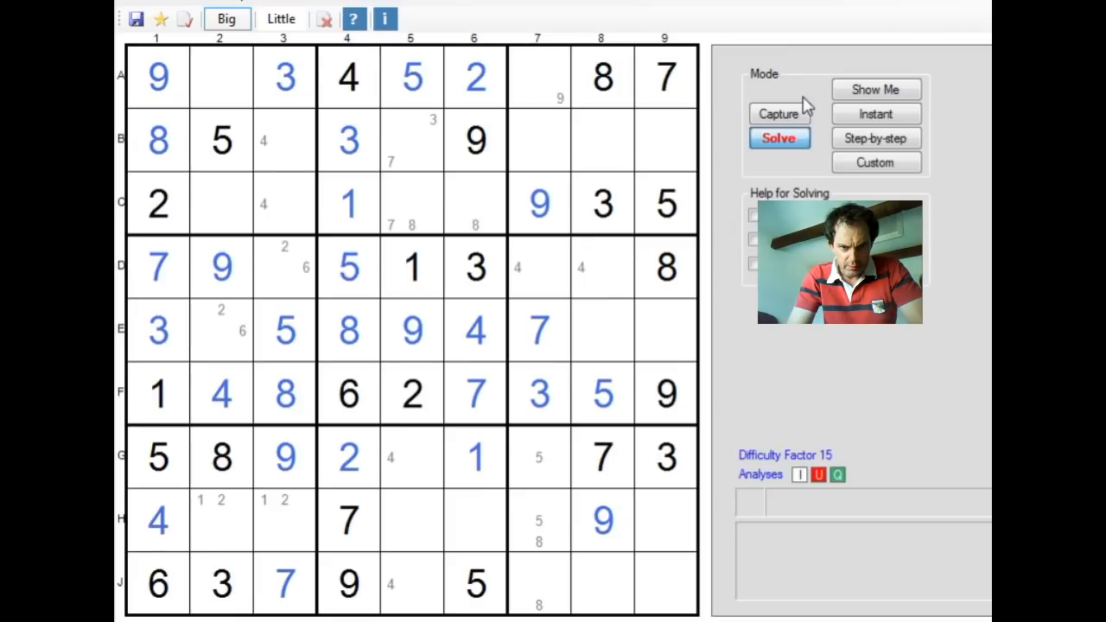
pyautogui.click(280, 18)
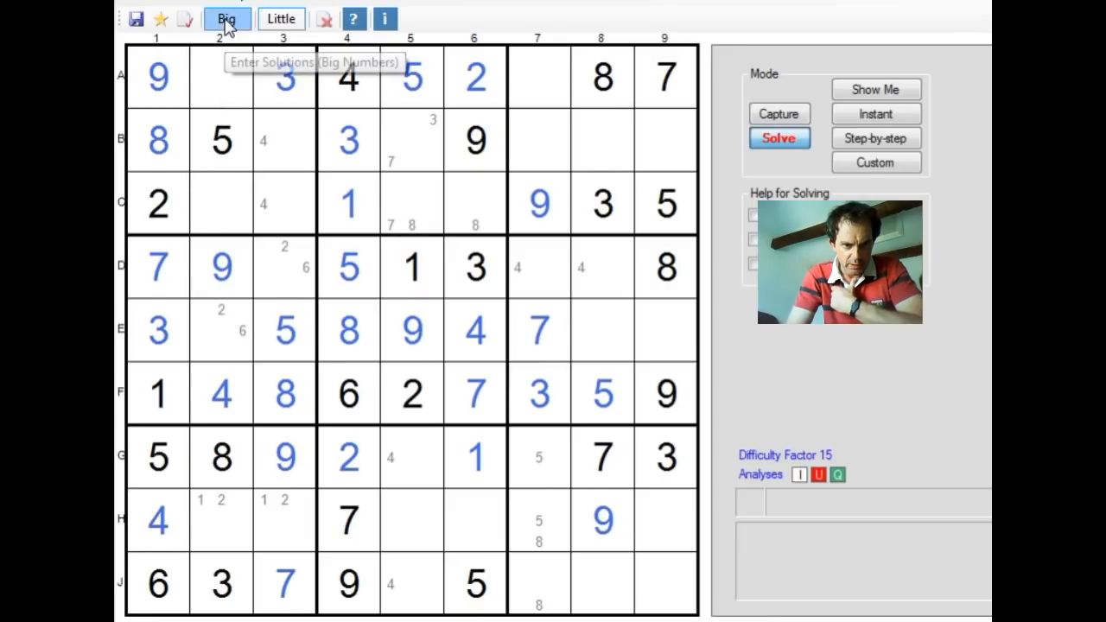
# Step: Enter solved 7s in B5 and C2, an 8 in C5 and a 6 in C6
pyautogui.click(220, 205)
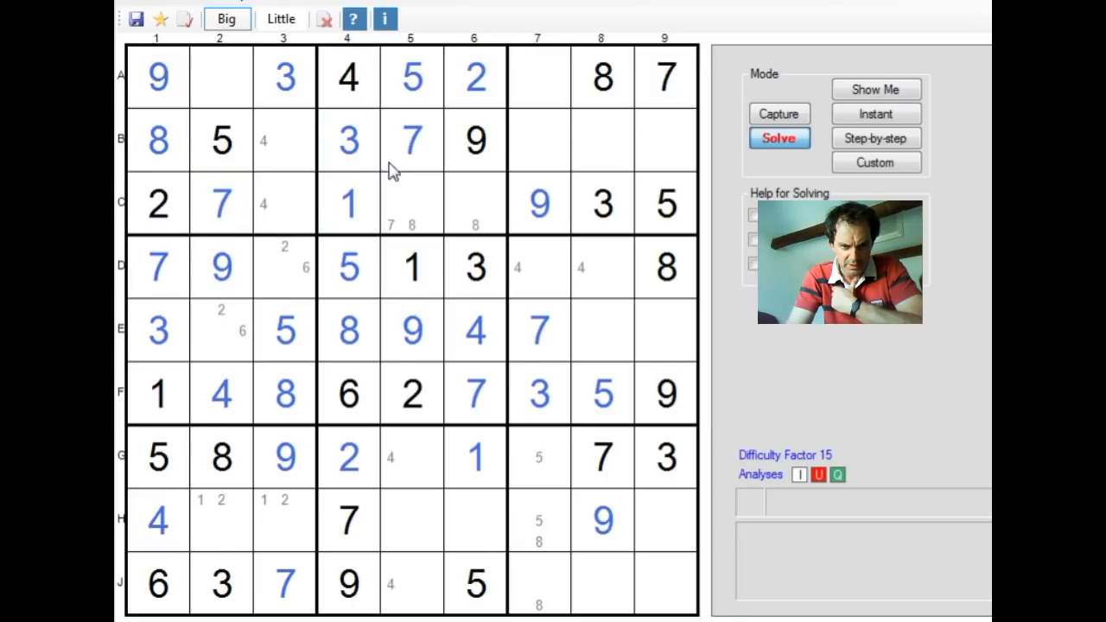
pyautogui.click(410, 204)
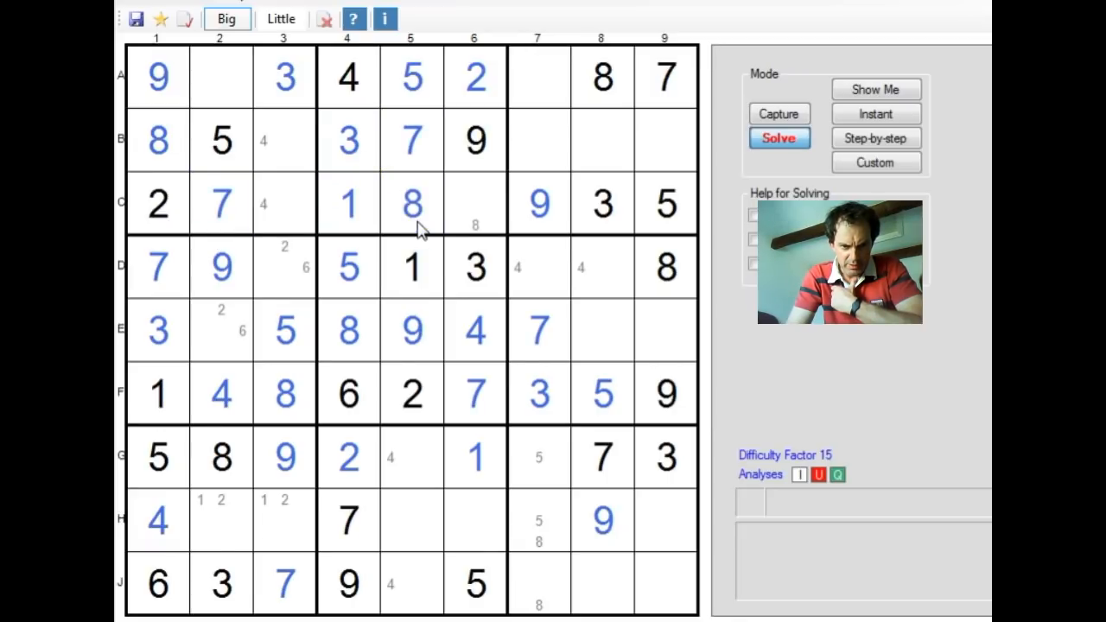
pyautogui.click(474, 204)
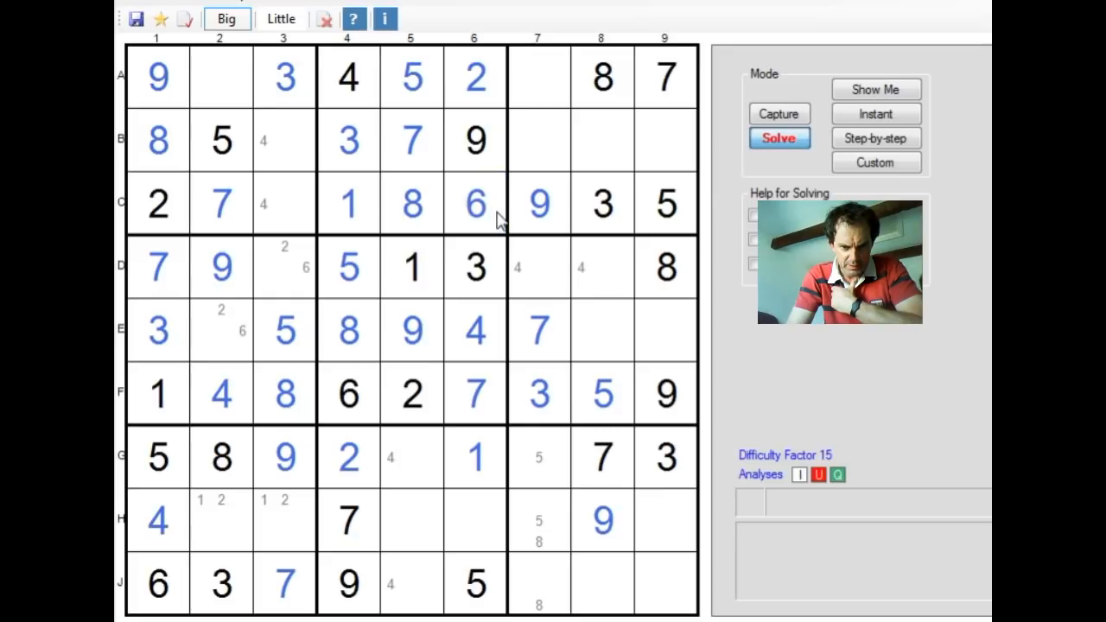
pyautogui.click(474, 520)
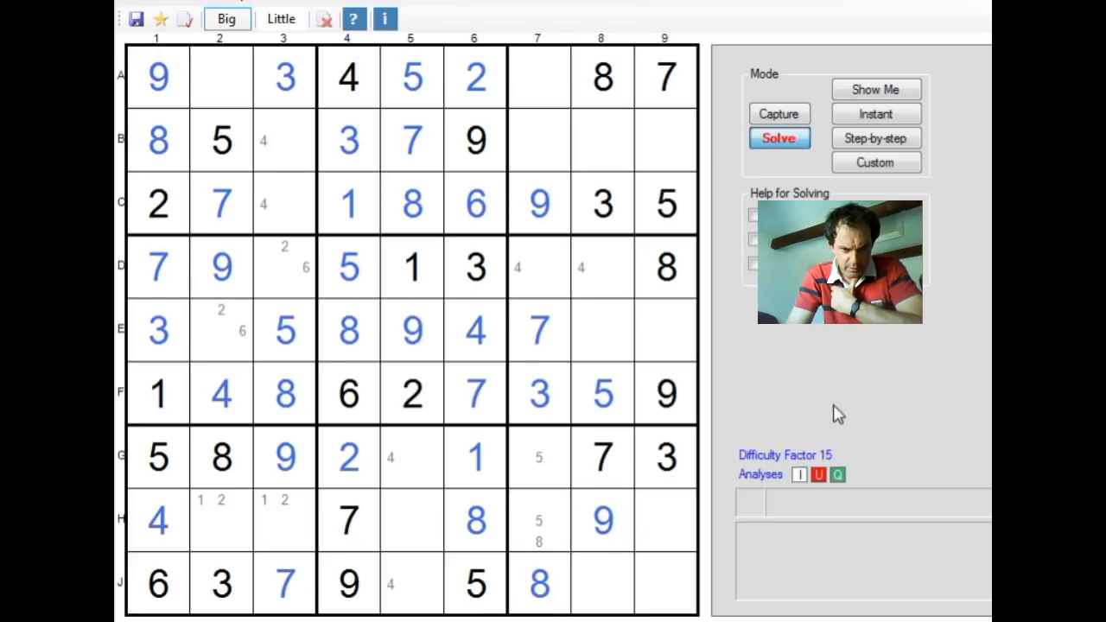
# Step: Place 4 in C3, clear B3's pencil 4, and pencil 1 and 6 into A2 and B3
pyautogui.click(601, 140)
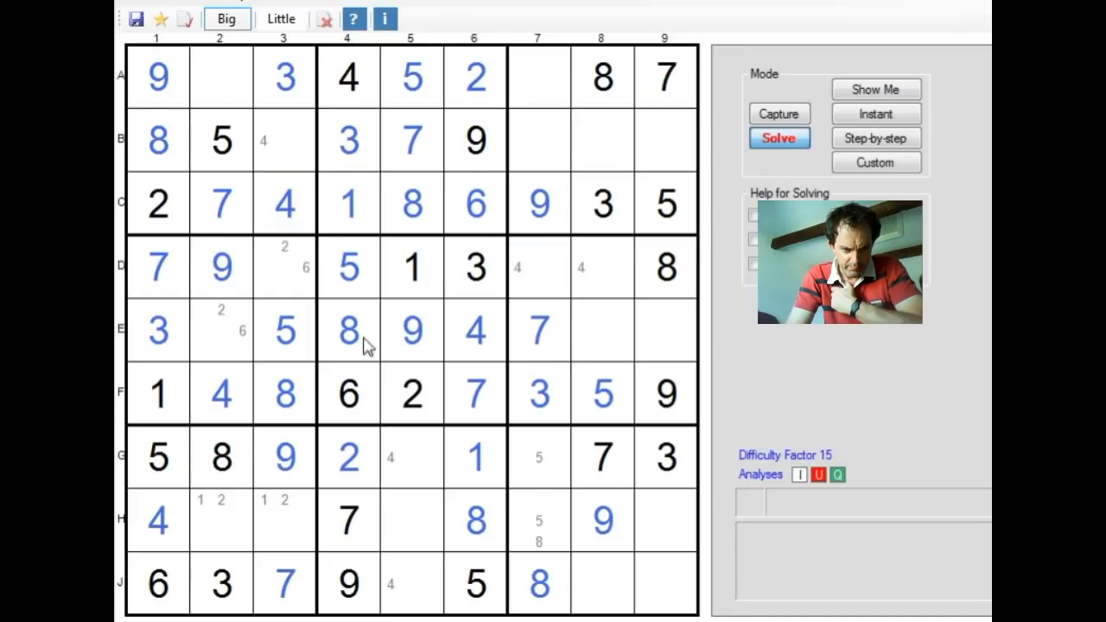
pyautogui.click(603, 266)
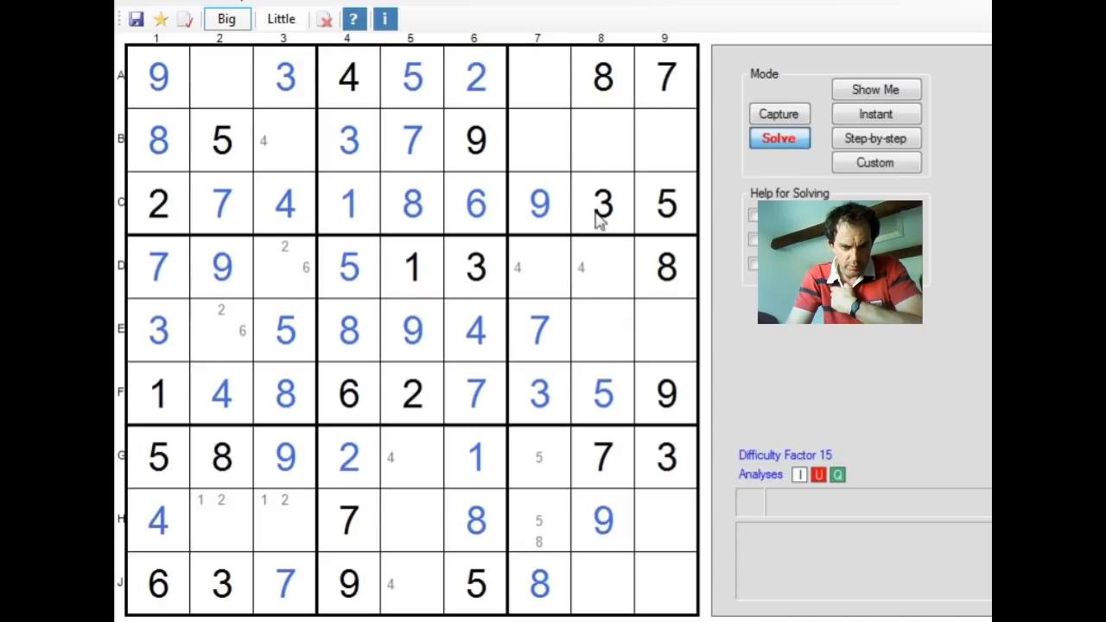
pyautogui.moveTo(328, 76)
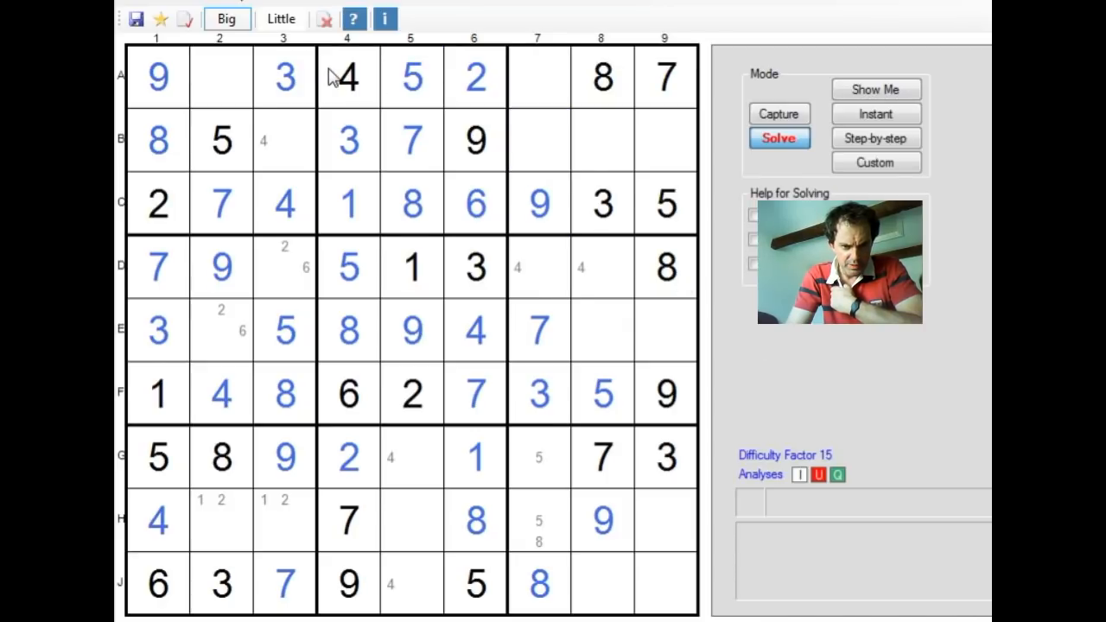
pyautogui.moveTo(294, 42)
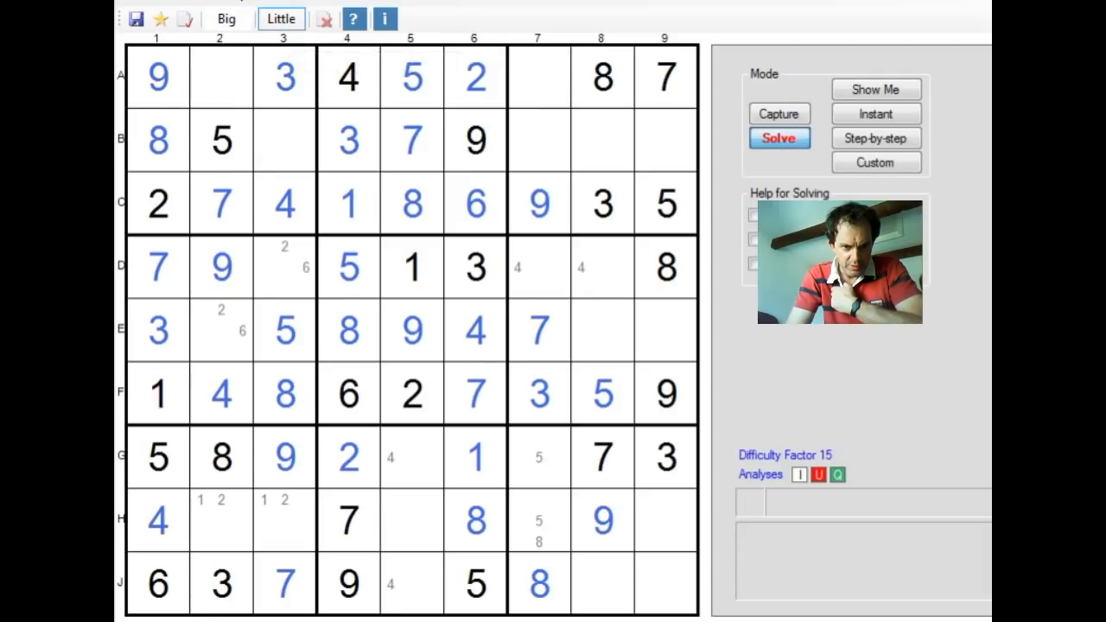
pyautogui.click(219, 76)
pyautogui.write('1 6')
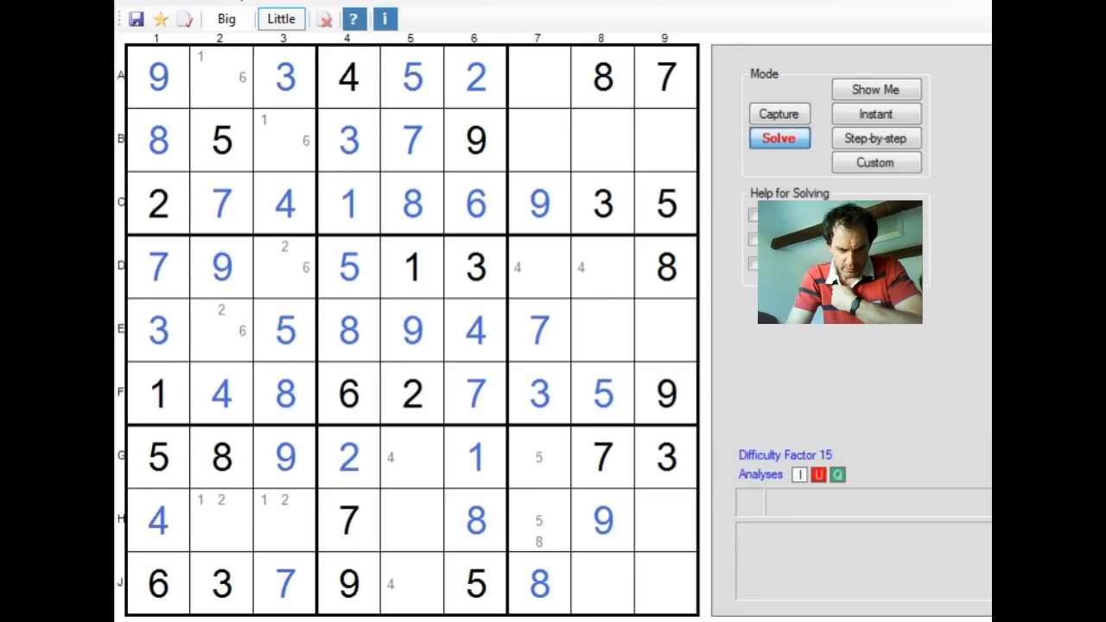
pyautogui.moveTo(387, 533)
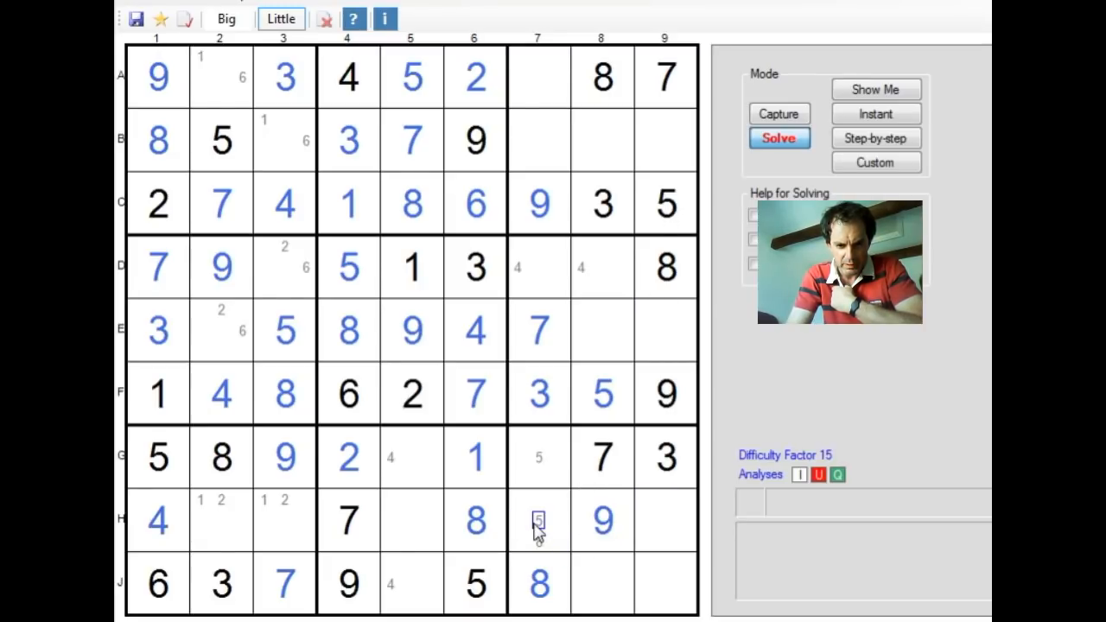
# Step: Place 5 in H7, 3 in H5, 6 in H9 and G5, and 4 in J5, G7, D8, B9
pyautogui.click(226, 19)
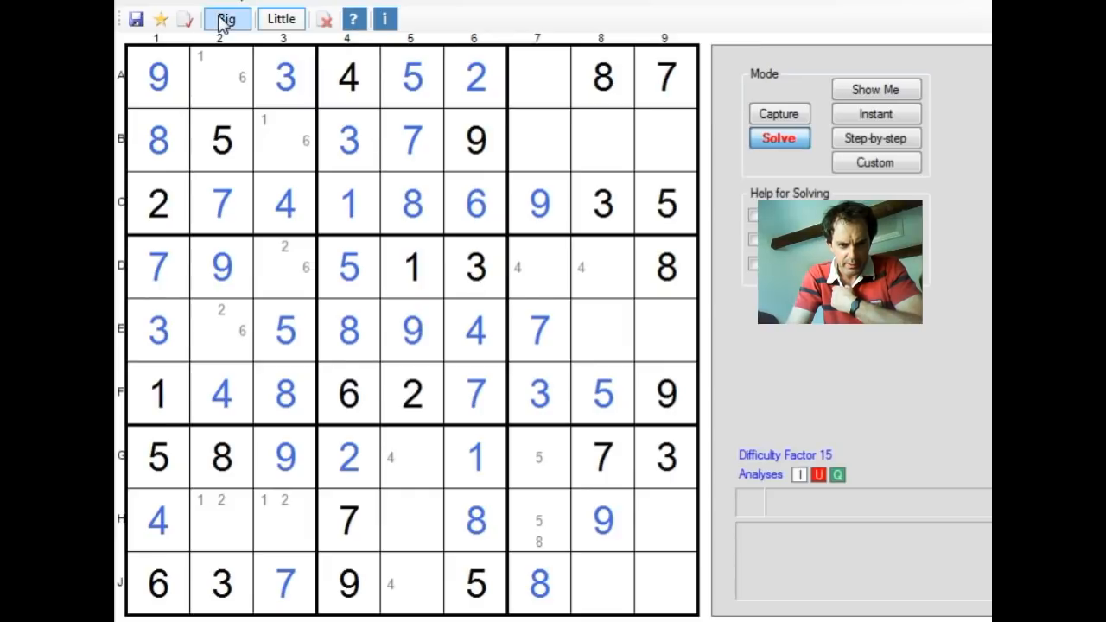
pyautogui.click(538, 521)
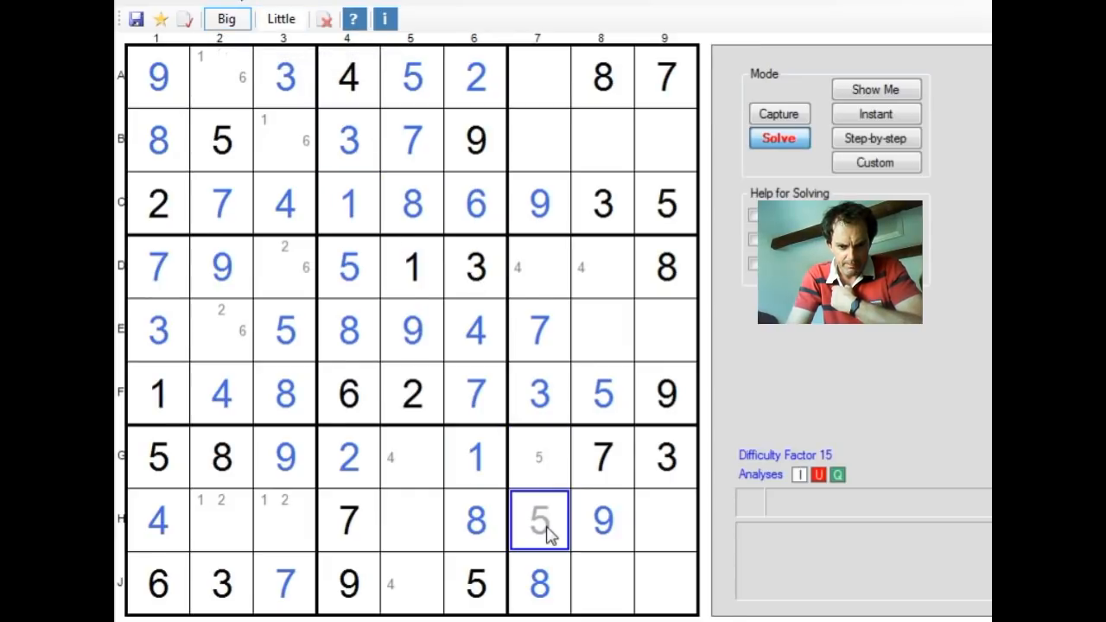
pyautogui.click(474, 520)
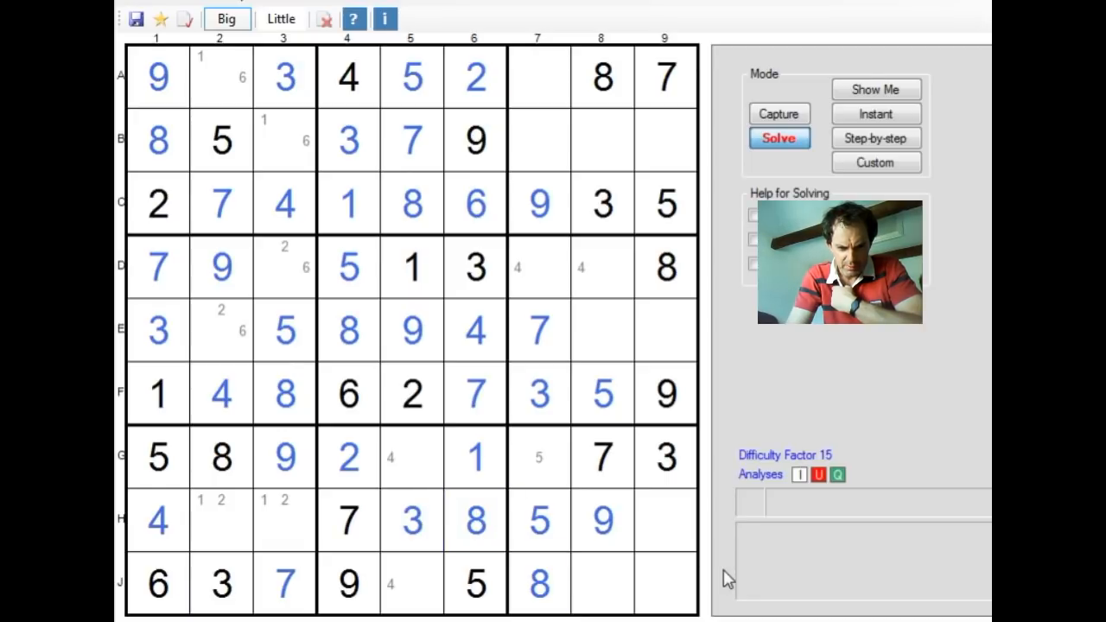
pyautogui.click(661, 520)
pyautogui.write('6')
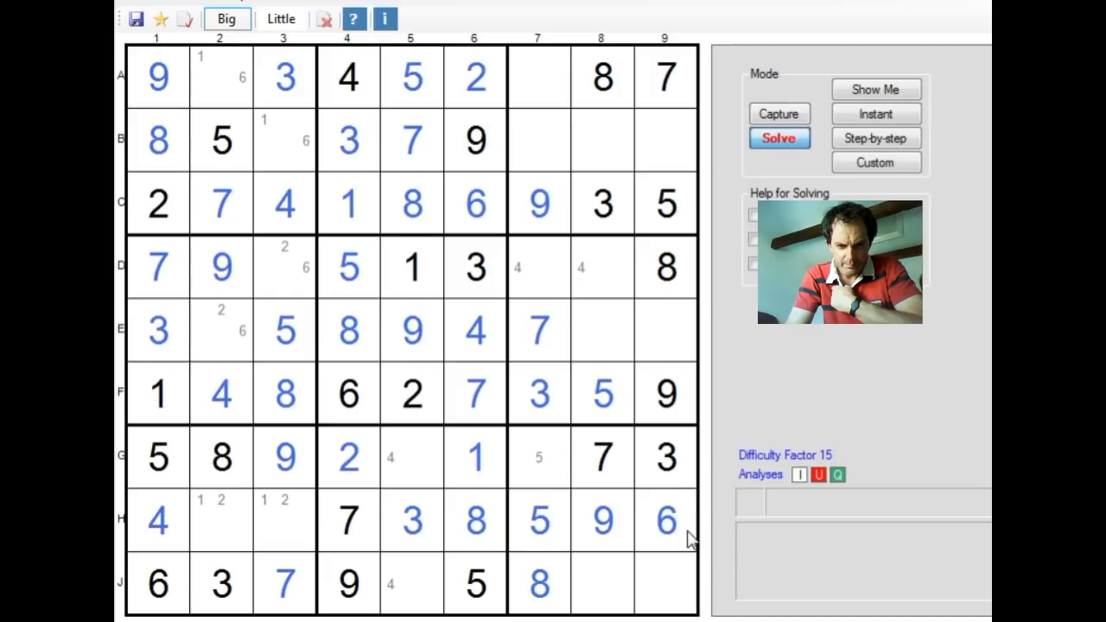
pyautogui.click(602, 521)
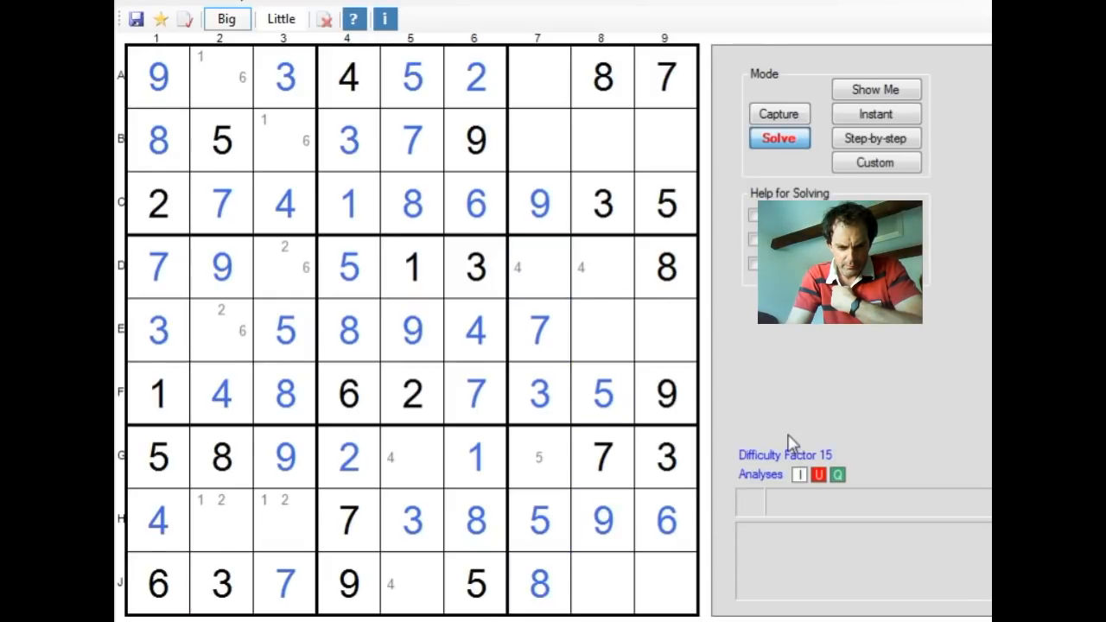
pyautogui.click(474, 520)
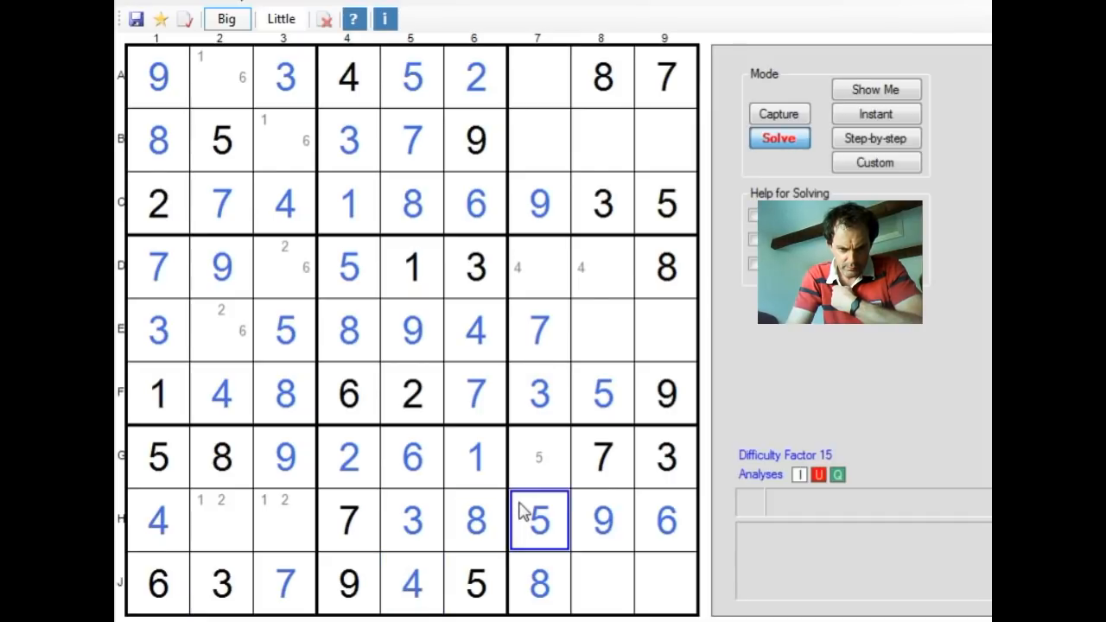
pyautogui.click(539, 458)
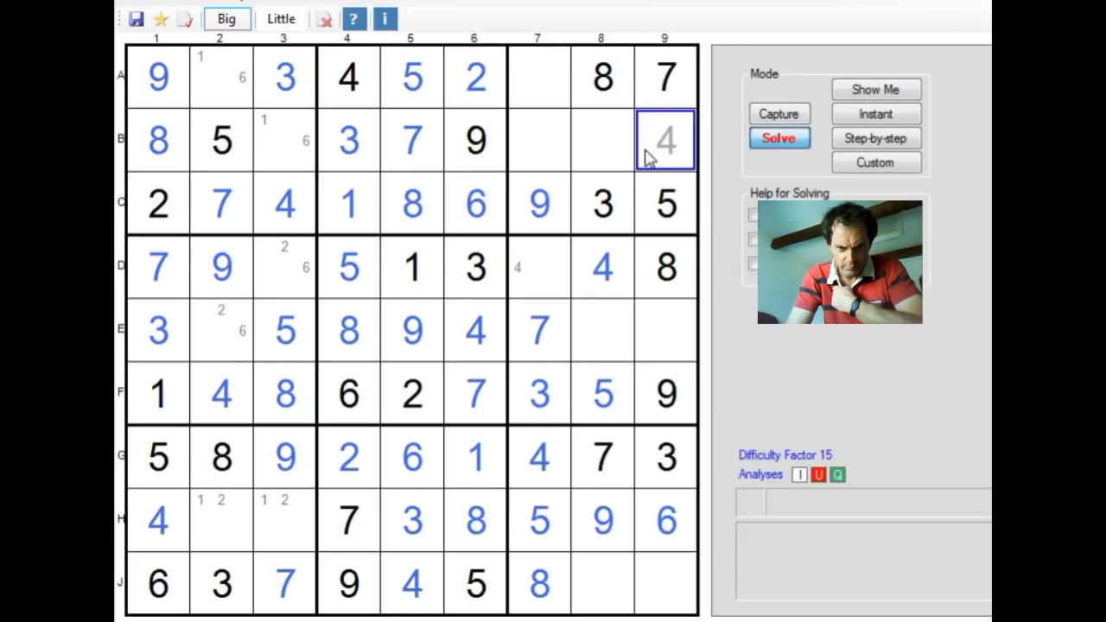
pyautogui.click(411, 330)
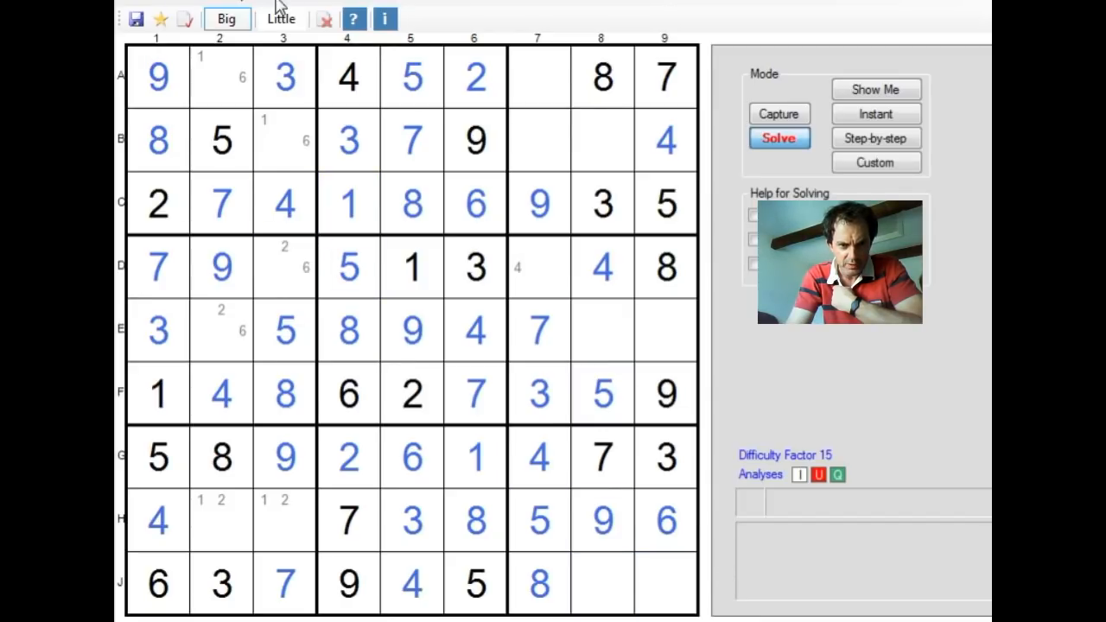
pyautogui.click(280, 19)
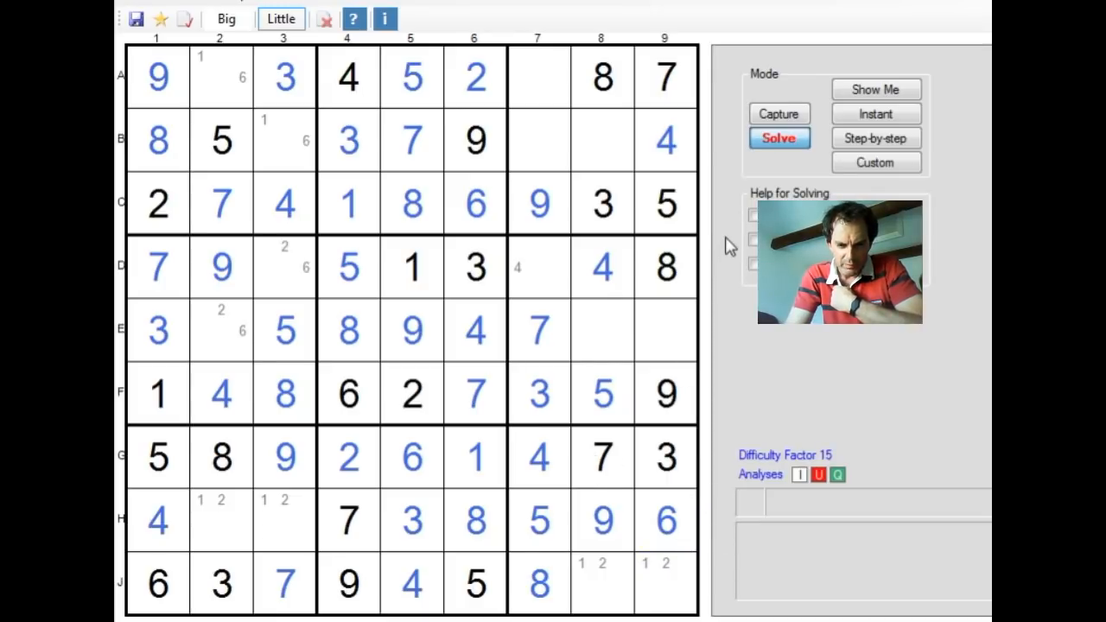
pyautogui.moveTo(825, 36)
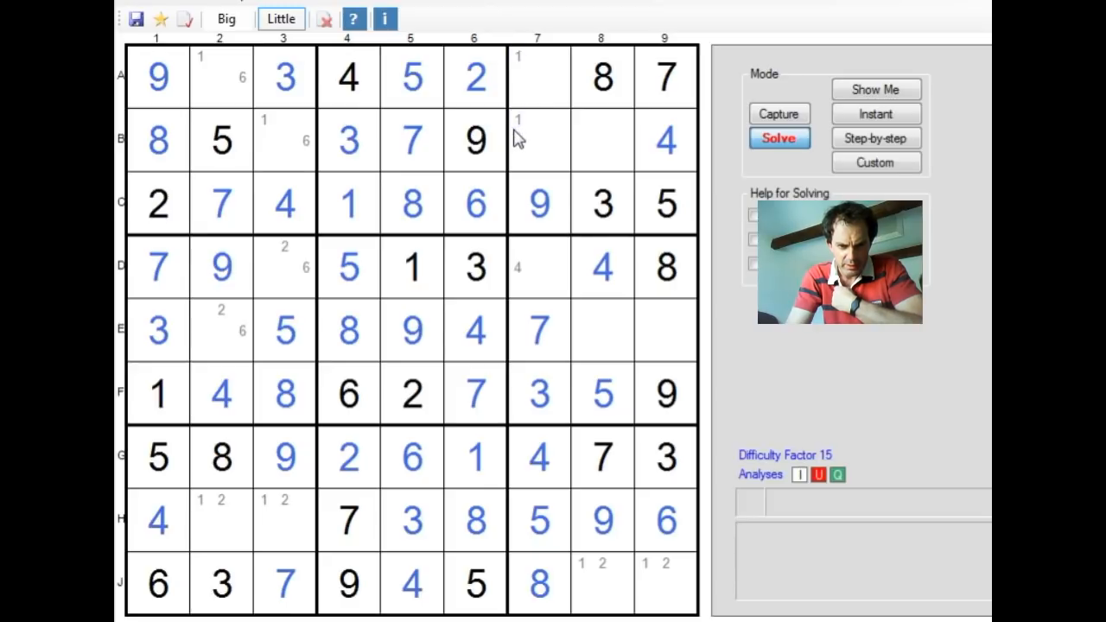
pyautogui.moveTo(788, 147)
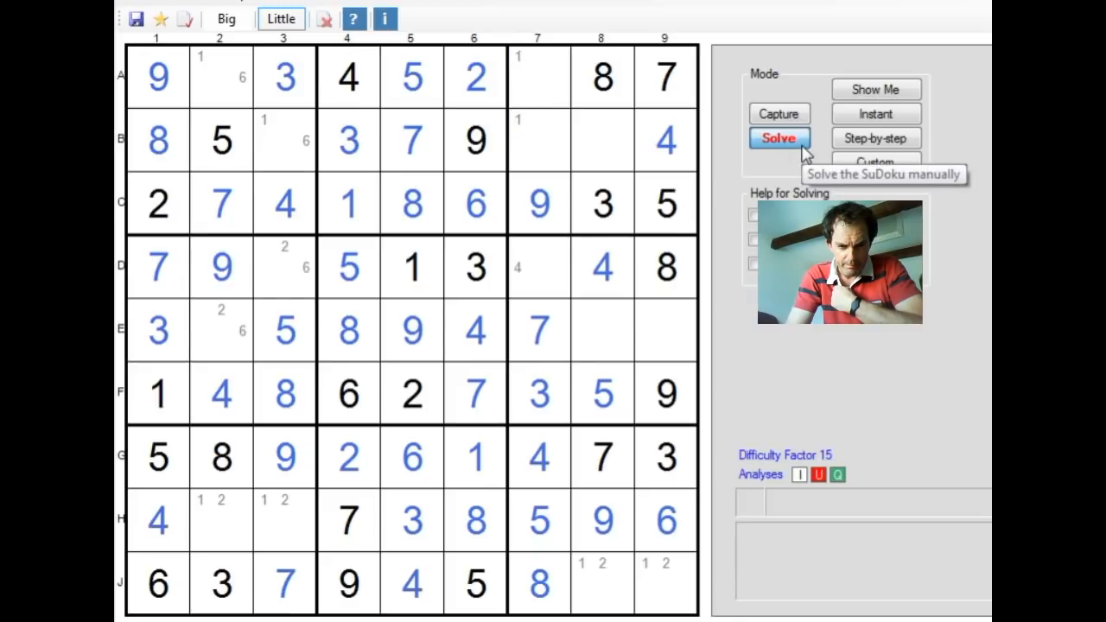
pyautogui.moveTo(389, 9)
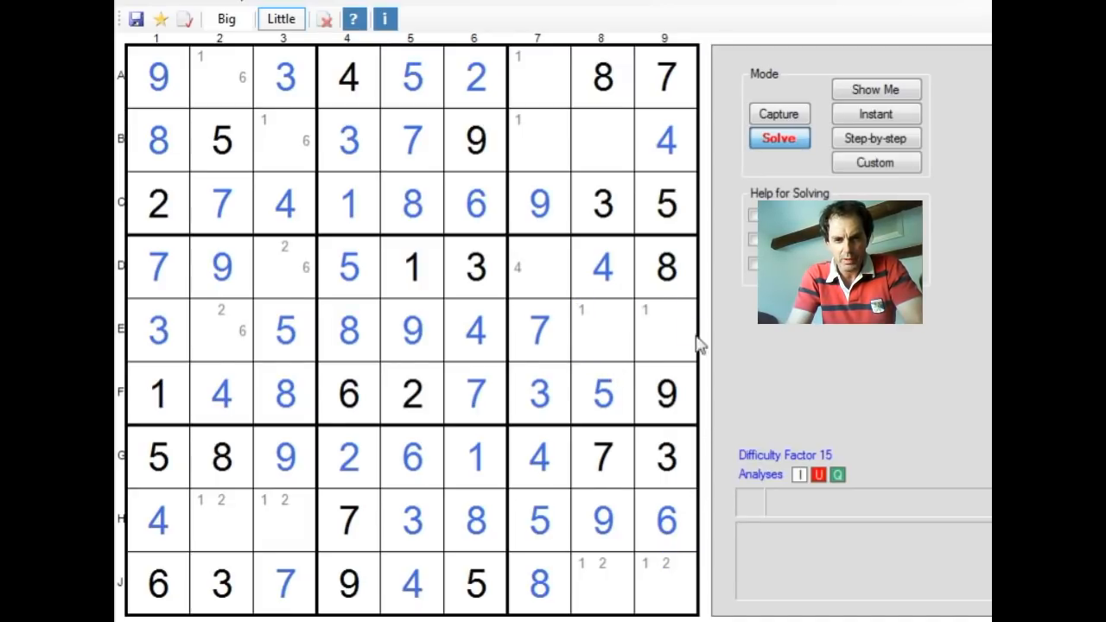
# Step: Replace D7's pencil candidate 4 with a solved digit 2
pyautogui.click(585, 582)
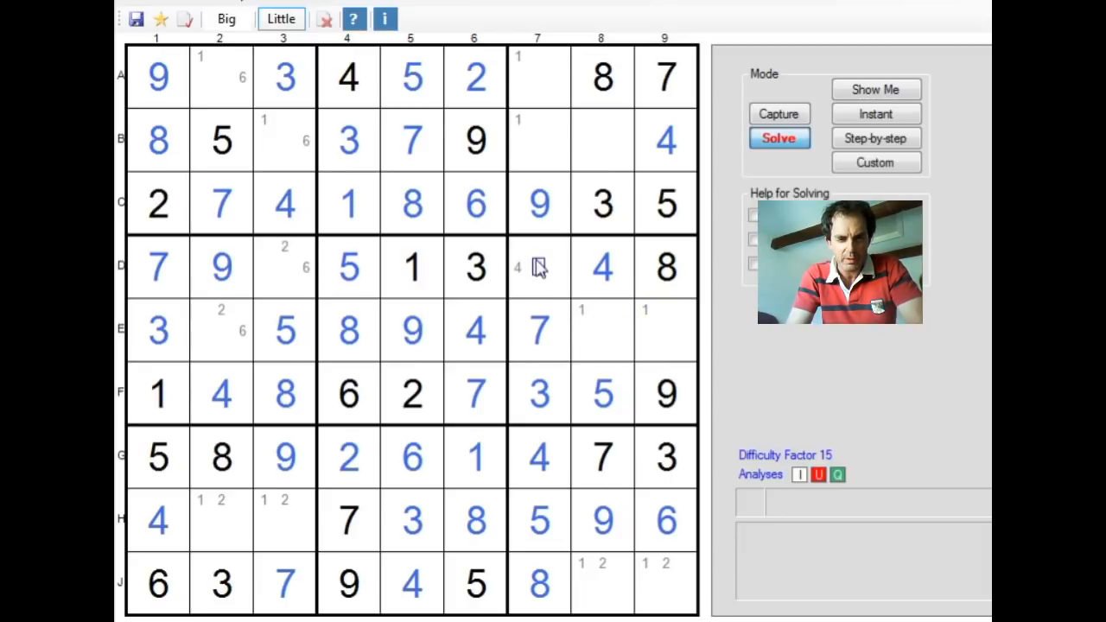
pyautogui.click(226, 19)
pyautogui.write('2')
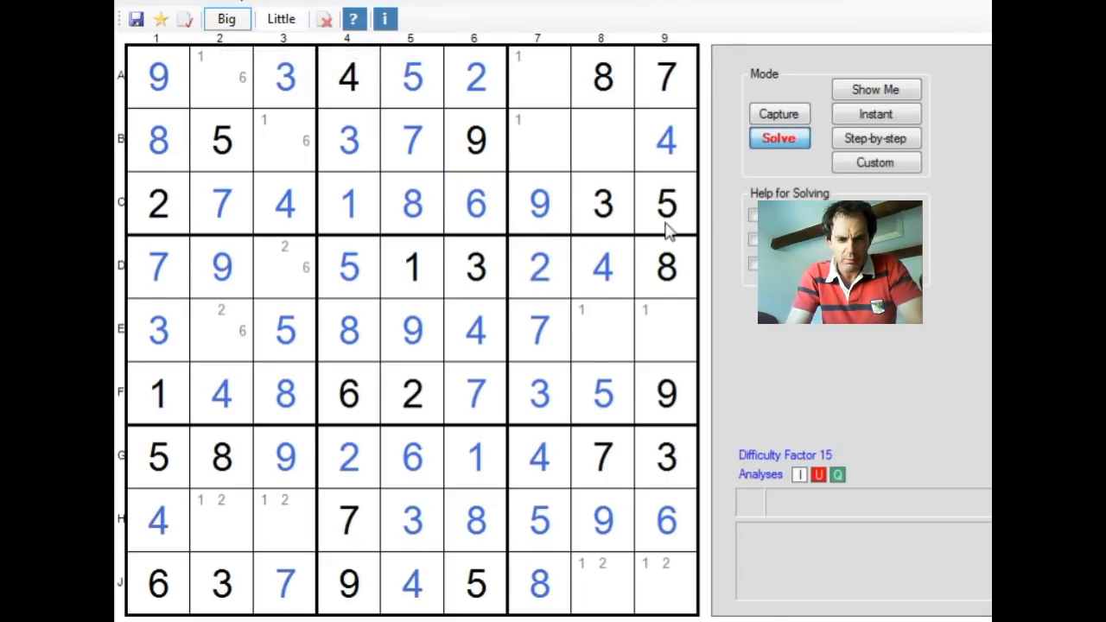
# Step: Solve D3 with 6, H2 and B3 with 1, plus E2, H3, A2, A7, B7, B8
pyautogui.click(220, 330)
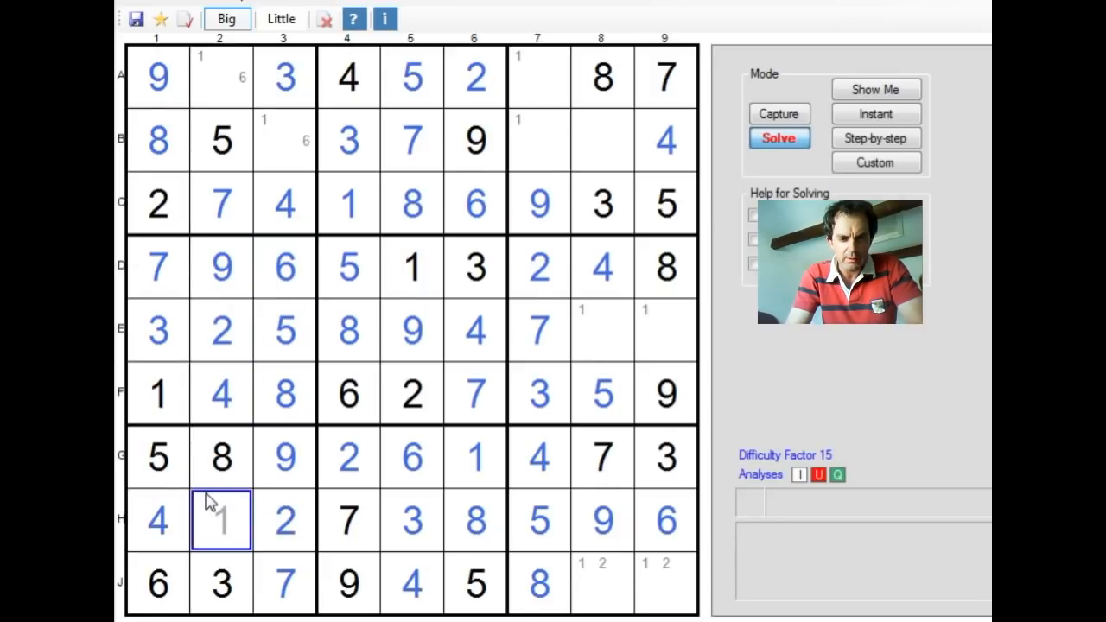
pyautogui.click(284, 140)
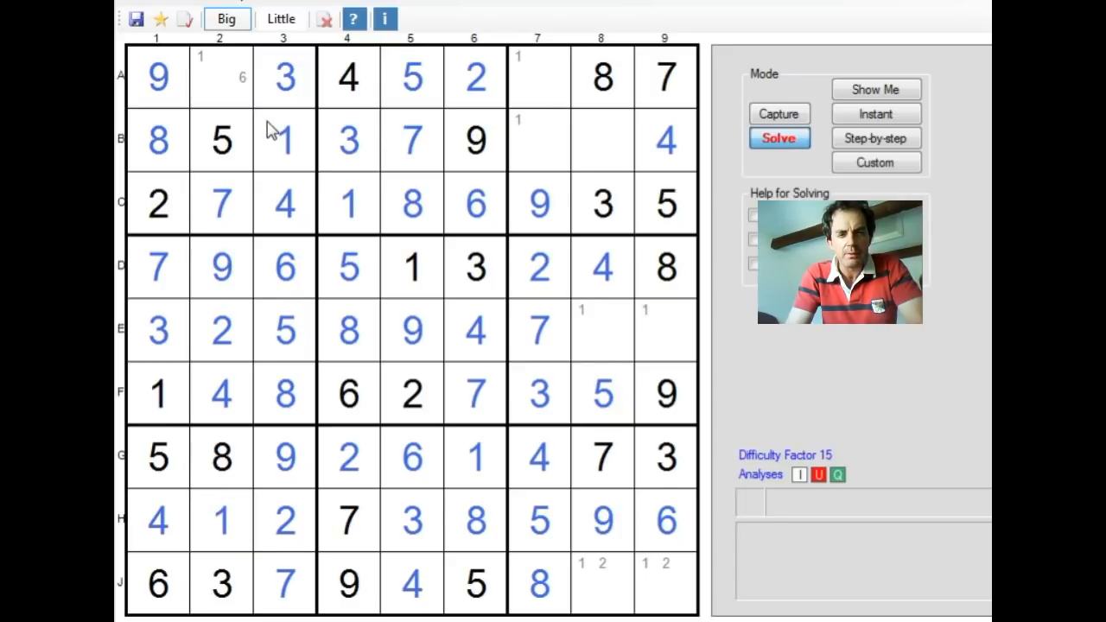
pyautogui.click(412, 76)
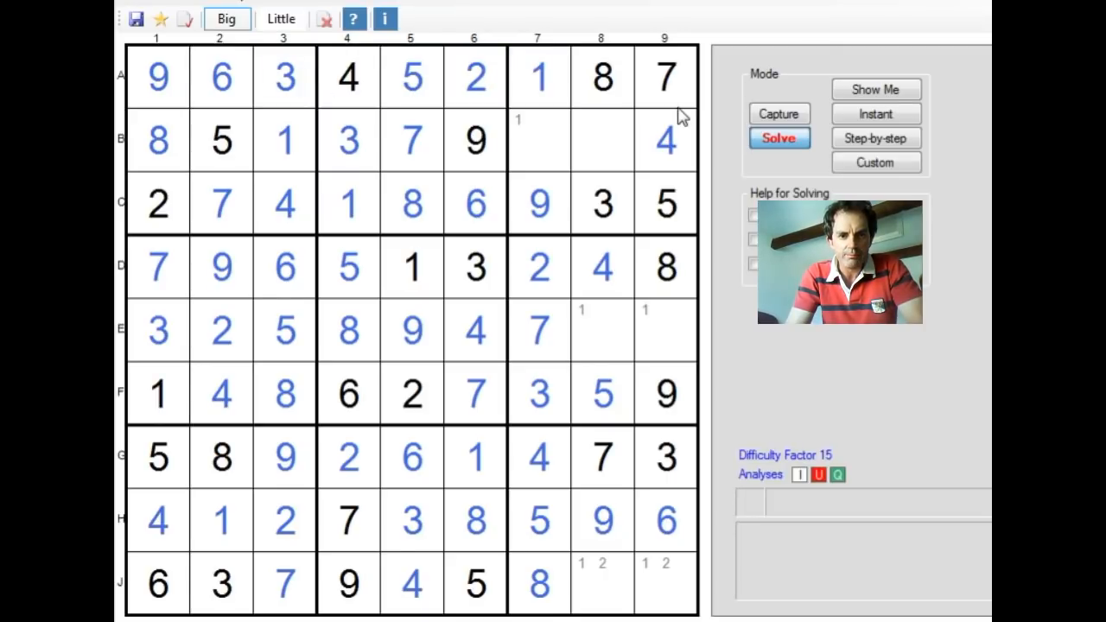
pyautogui.click(602, 139)
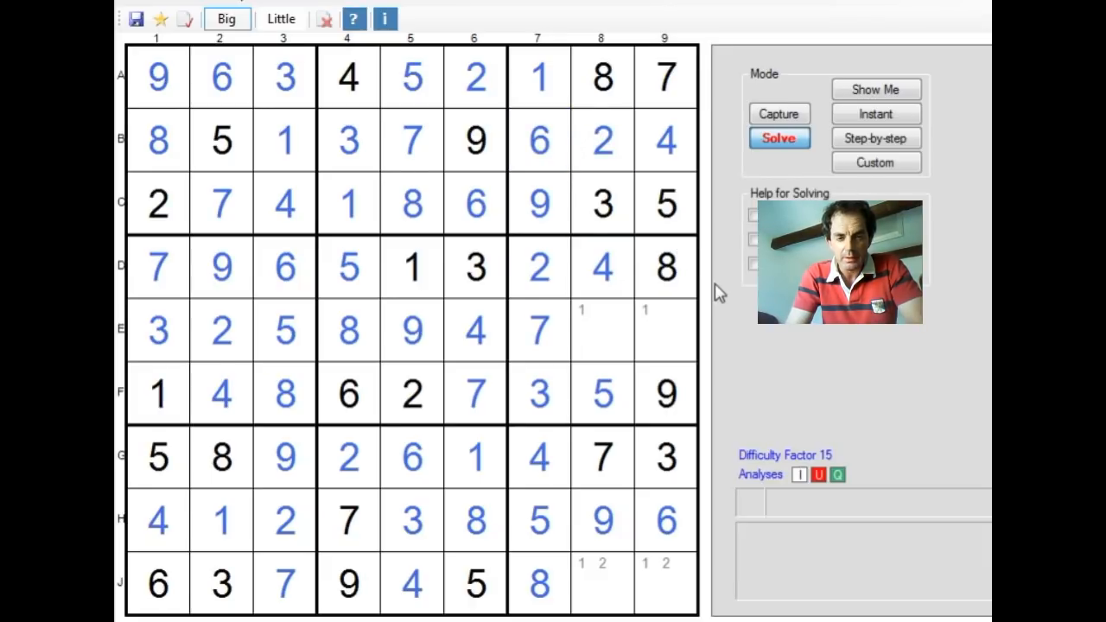
pyautogui.click(665, 520)
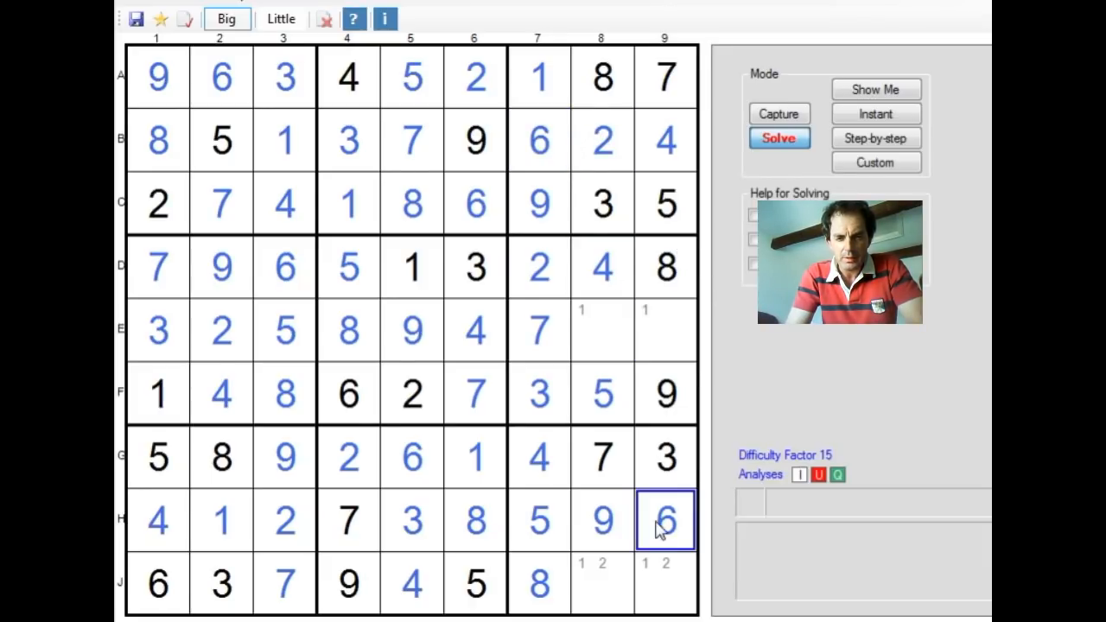